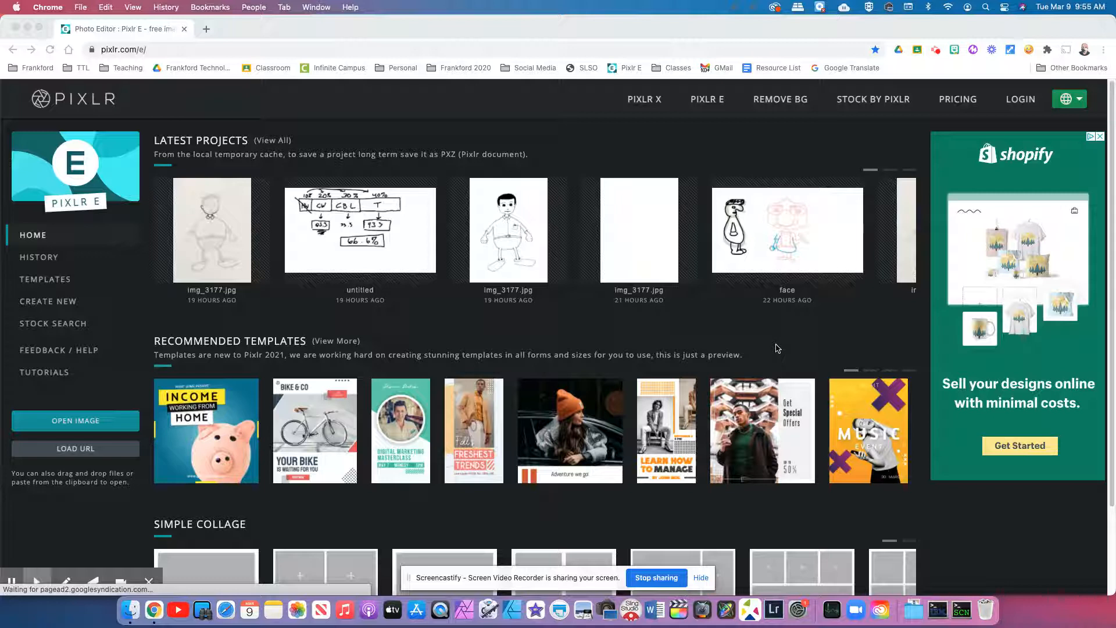
mouse_move(391, 331)
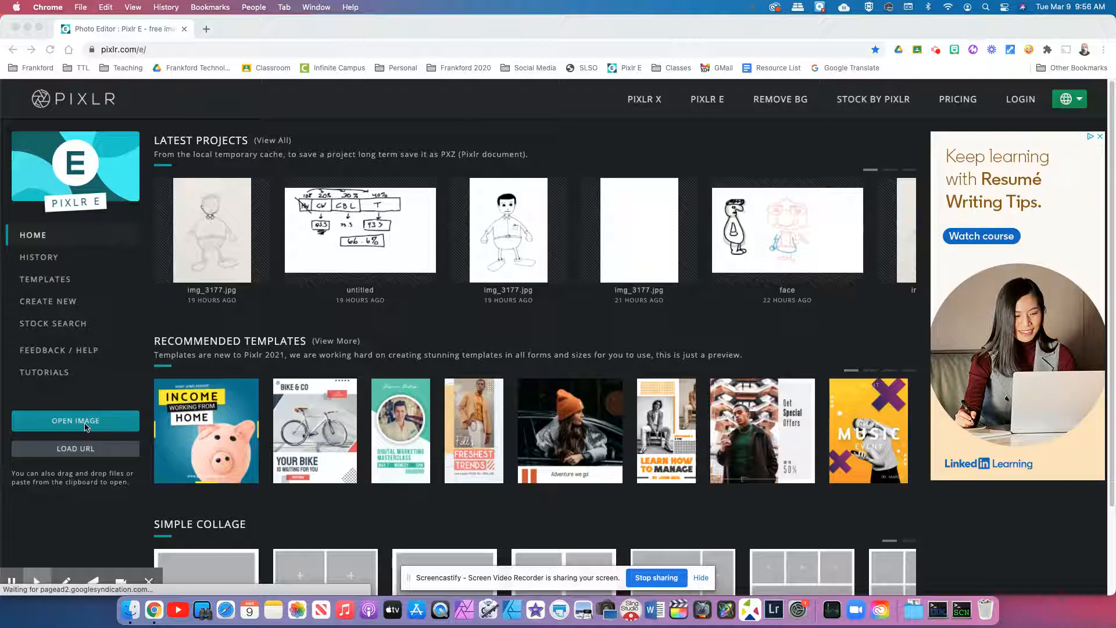
mouse_move(111, 504)
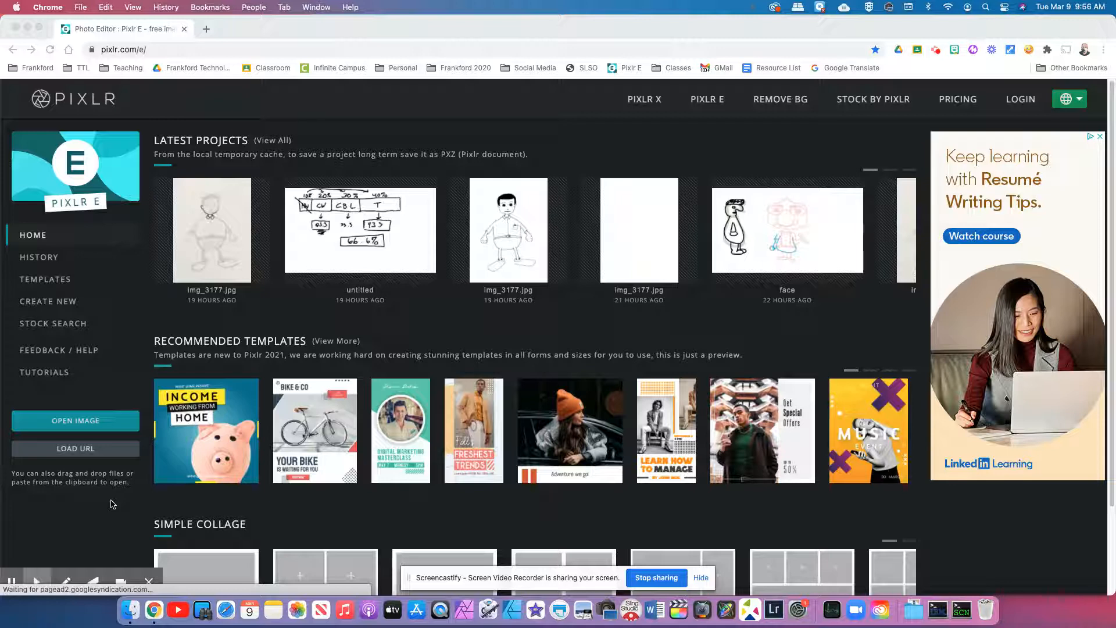
mouse_move(125, 501)
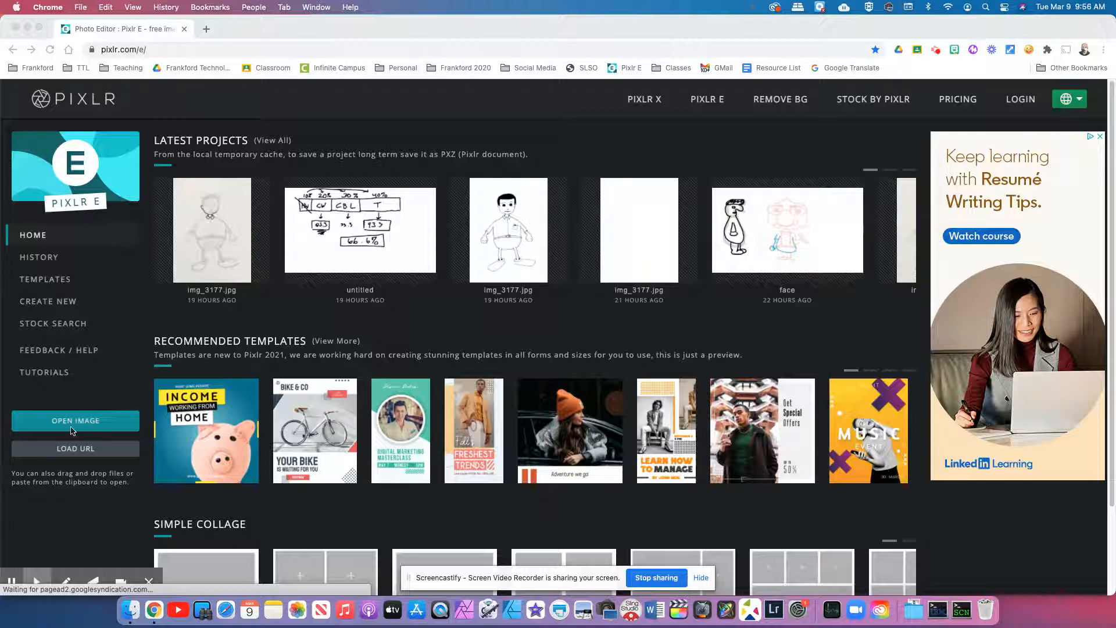
Choose IMG_3177.JPG from Downloads and keep it at Ultra HD 3840 × 2880.
click(74, 421)
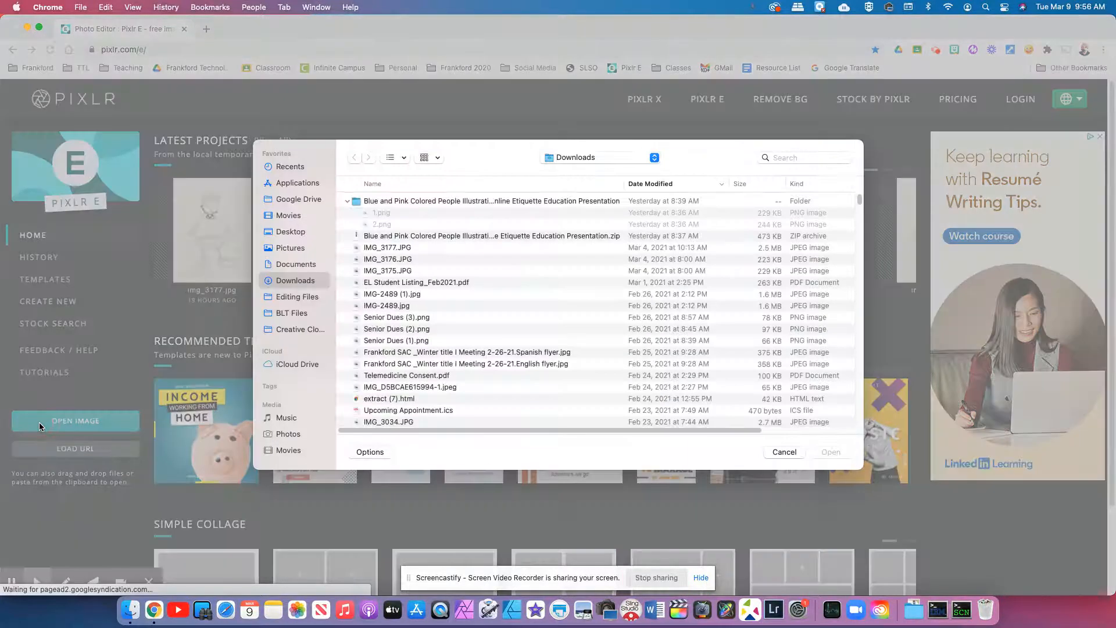
click(388, 246)
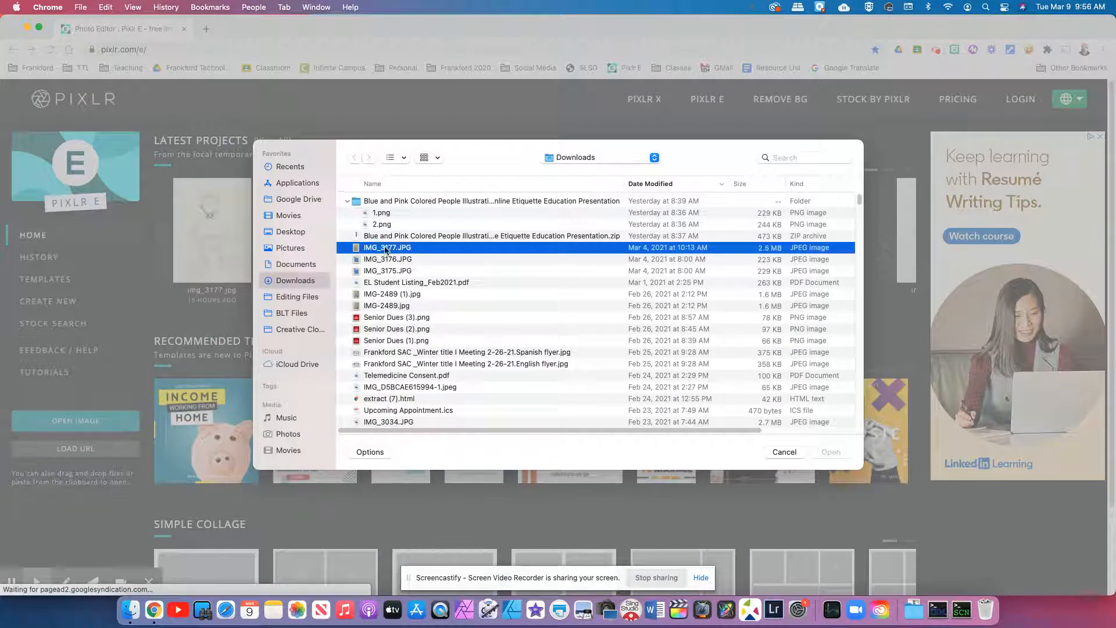
click(783, 451)
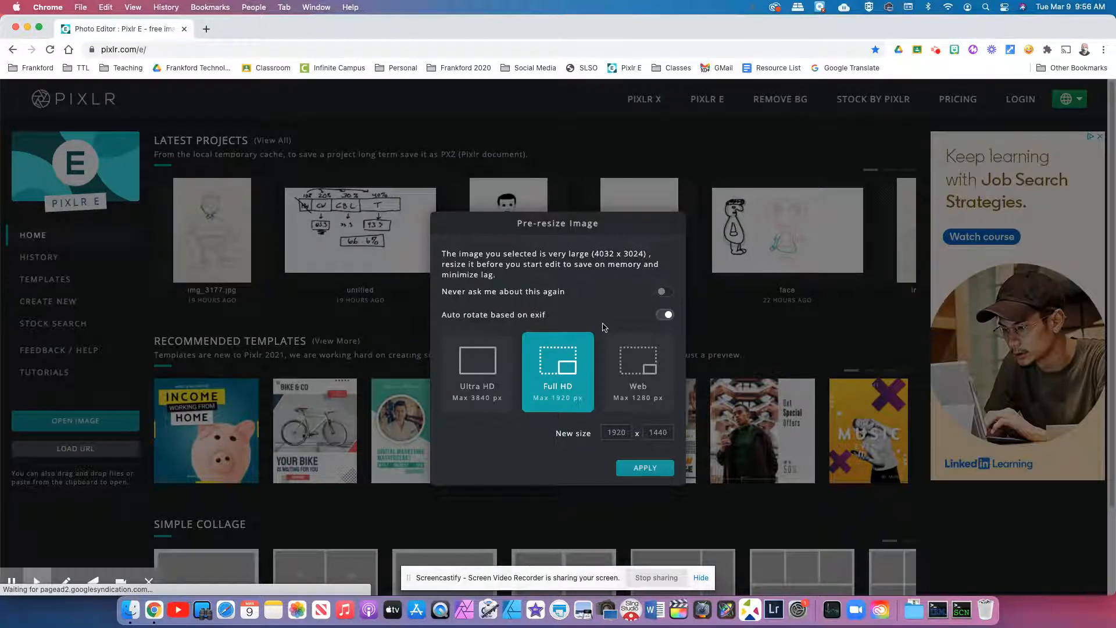
mouse_move(597, 323)
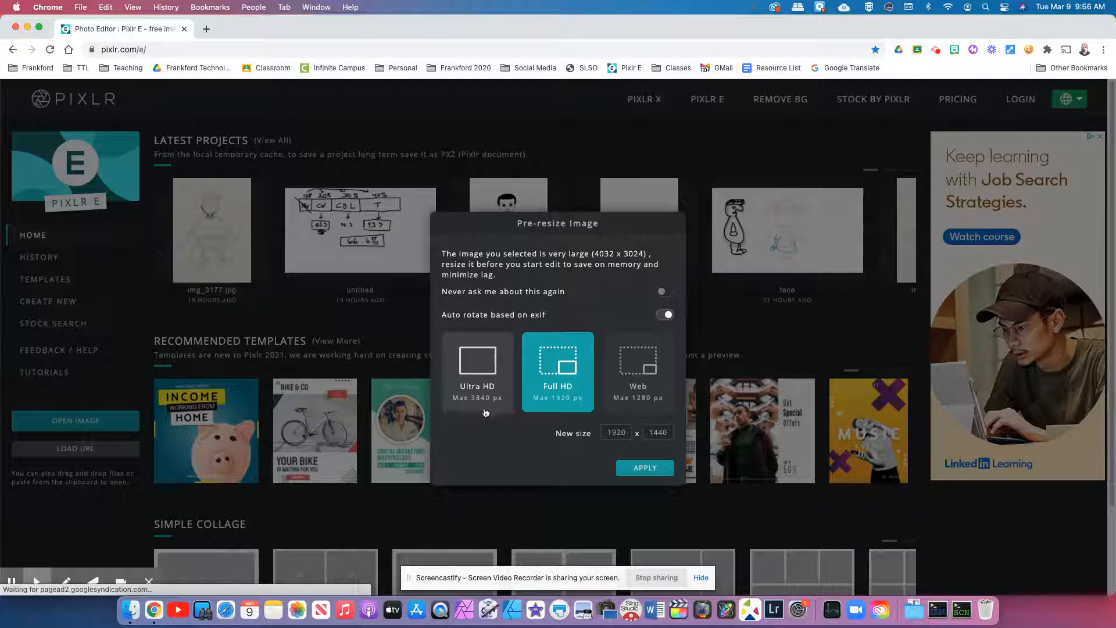
mouse_move(466, 405)
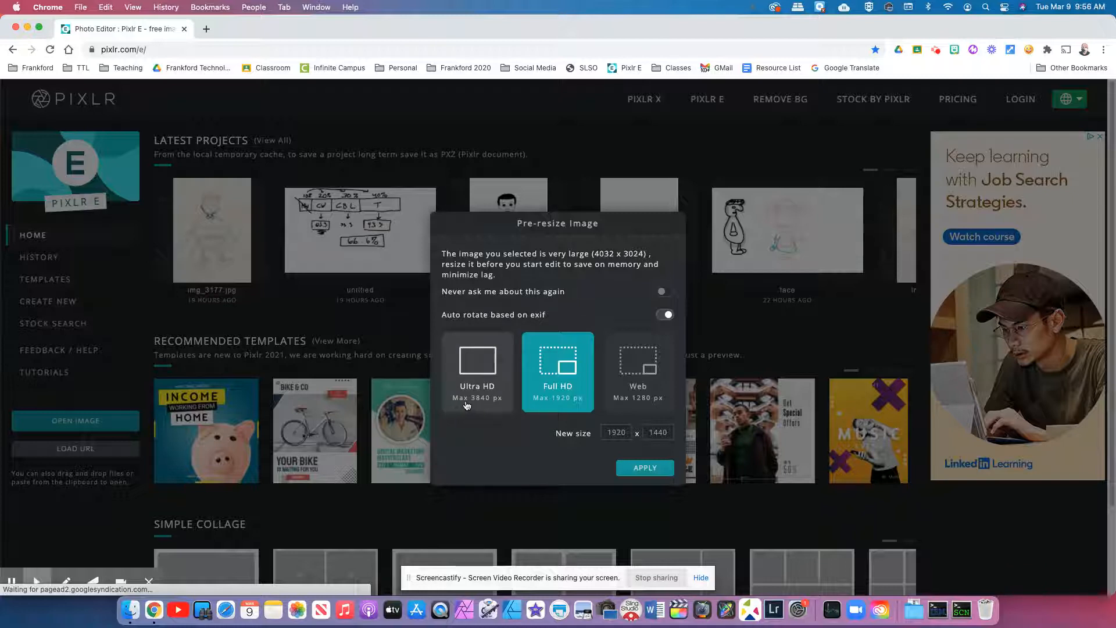
mouse_move(476, 408)
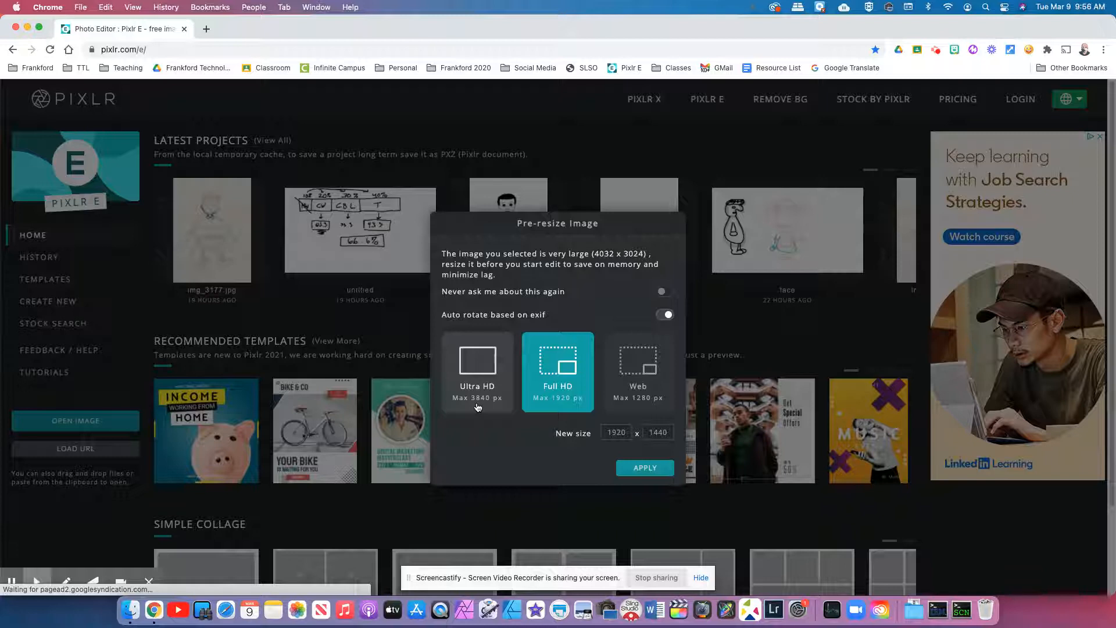
click(476, 371)
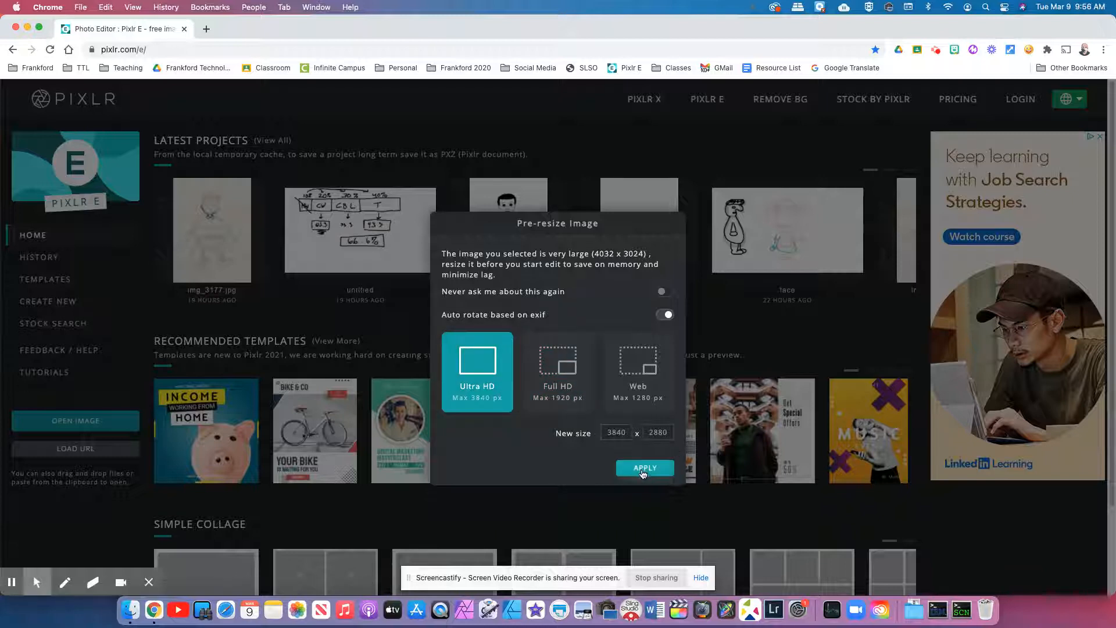
Load the photo into the editor and rotate it left to portrait 2880 × 3840.
click(643, 467)
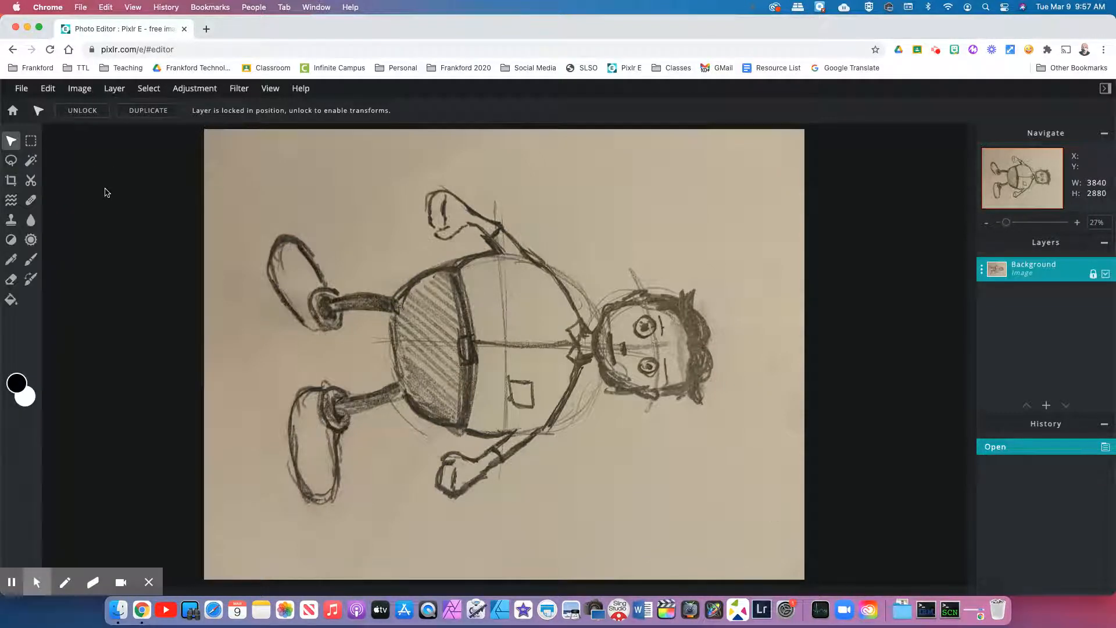
mouse_move(590, 331)
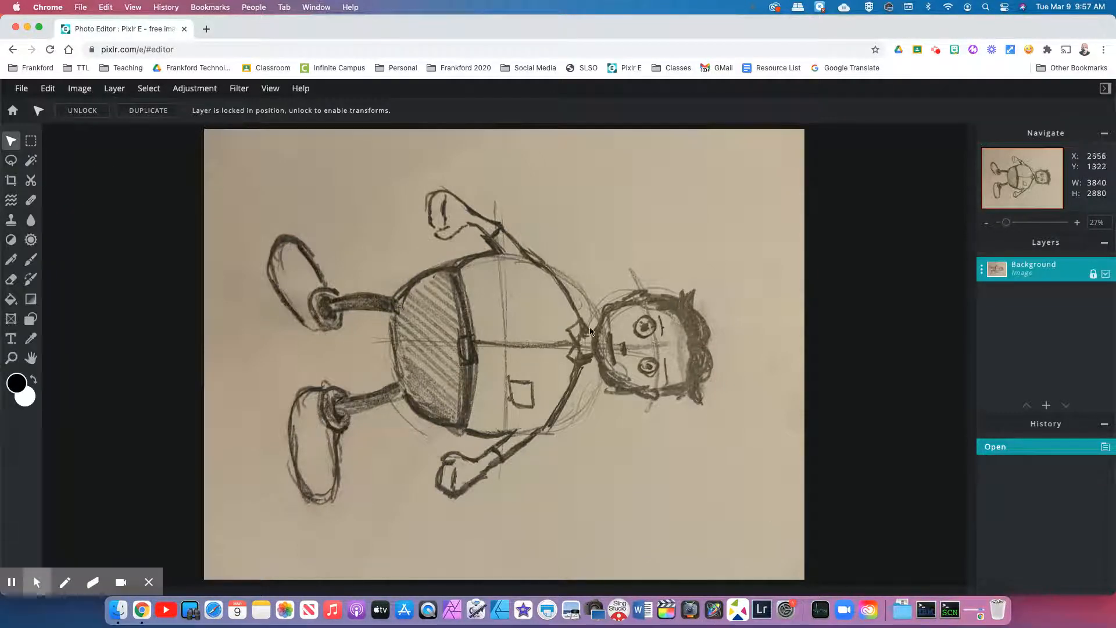
mouse_move(225, 128)
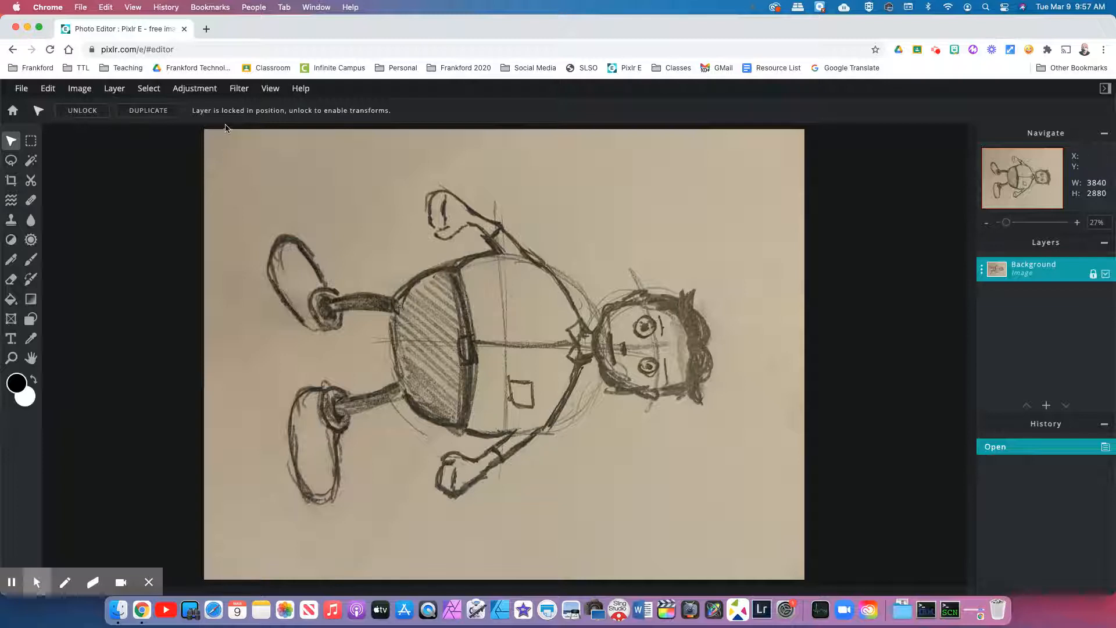
click(79, 87)
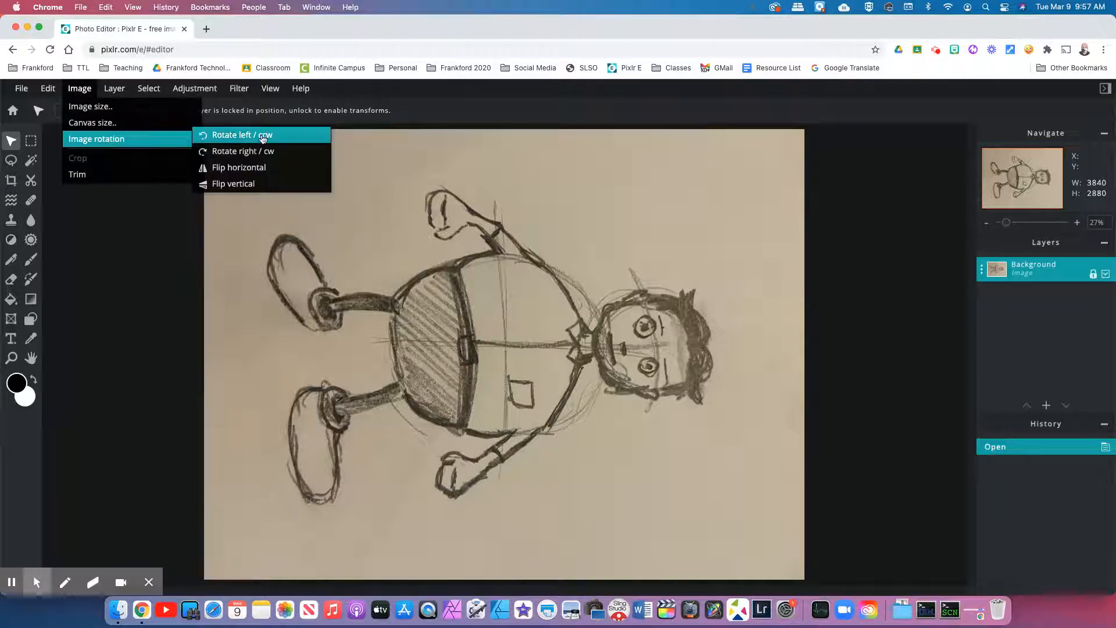
click(242, 135)
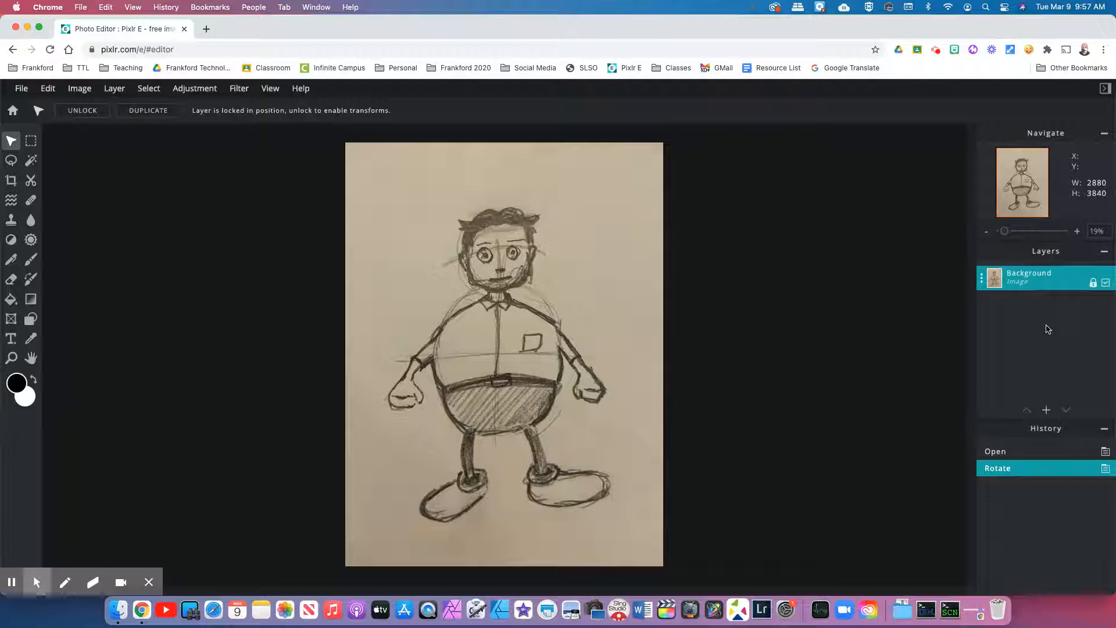
mouse_move(1036, 324)
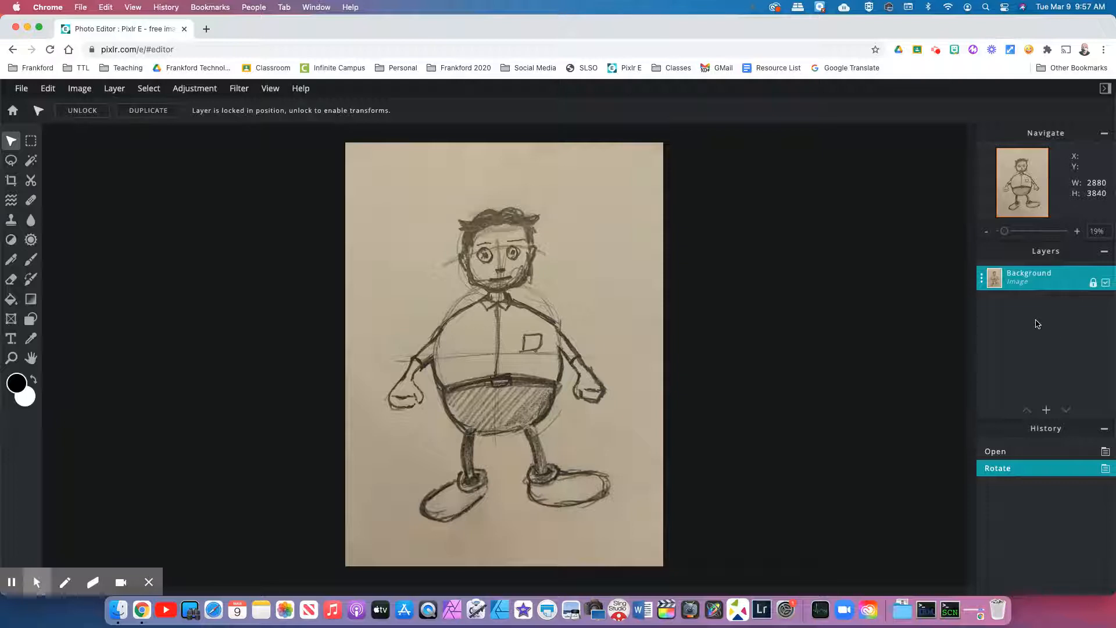
mouse_move(1036, 335)
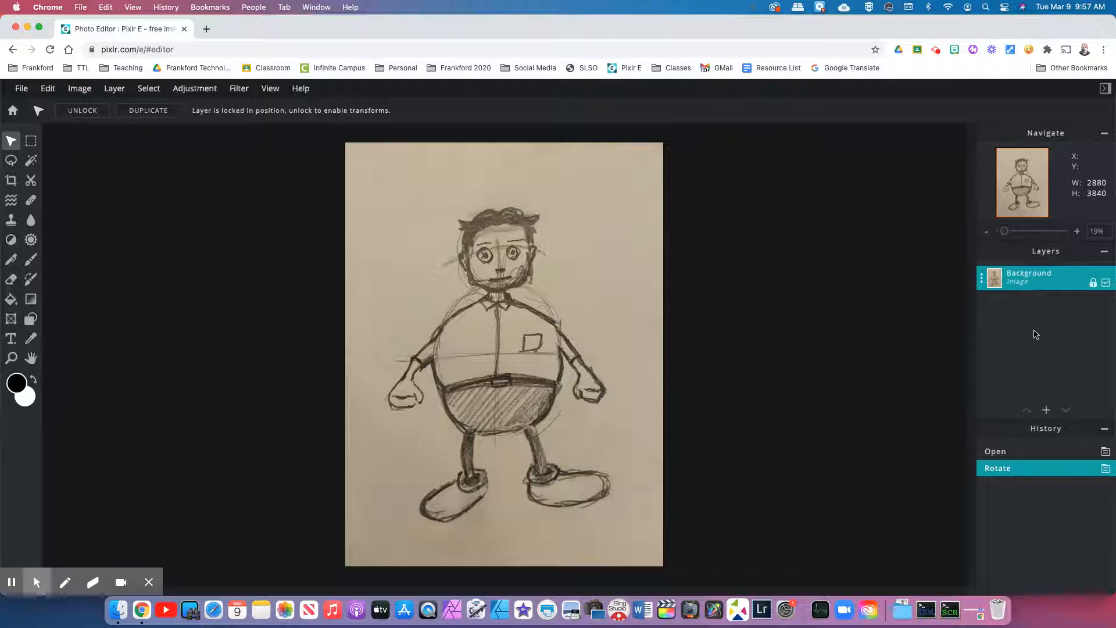
Add two empty layers around the sketch and fade the Background layer to transparency 30.
click(1046, 410)
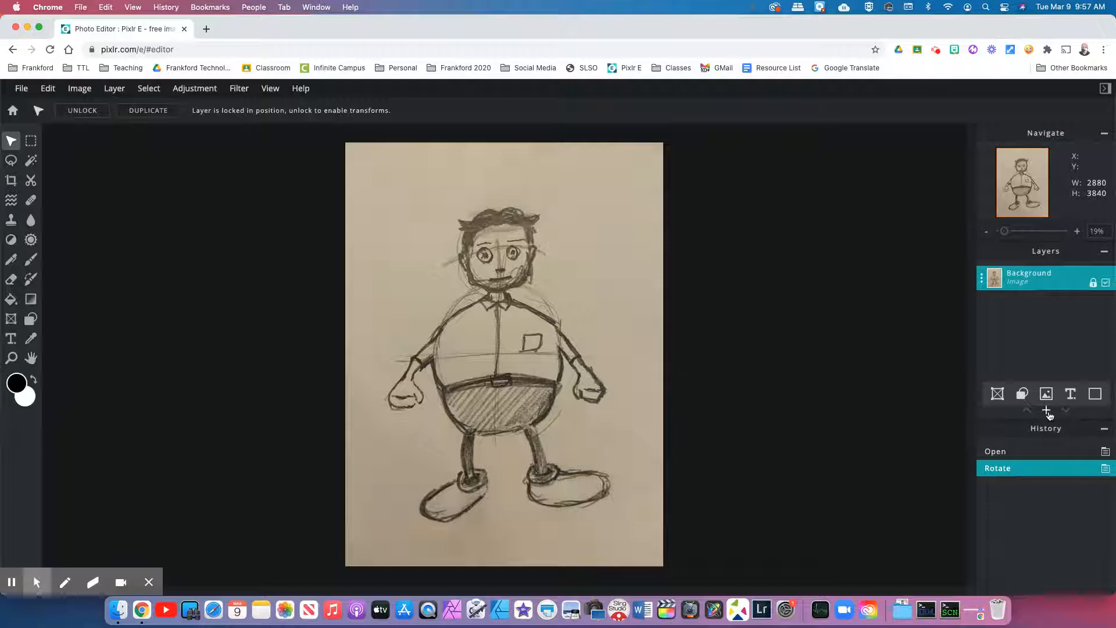
click(1046, 410)
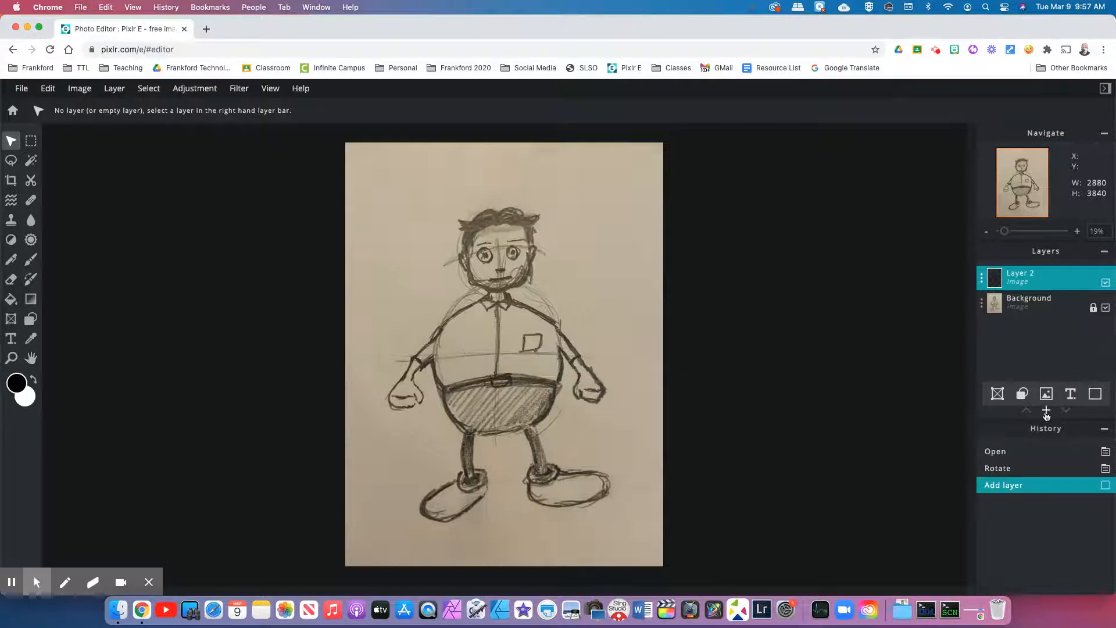
click(1095, 393)
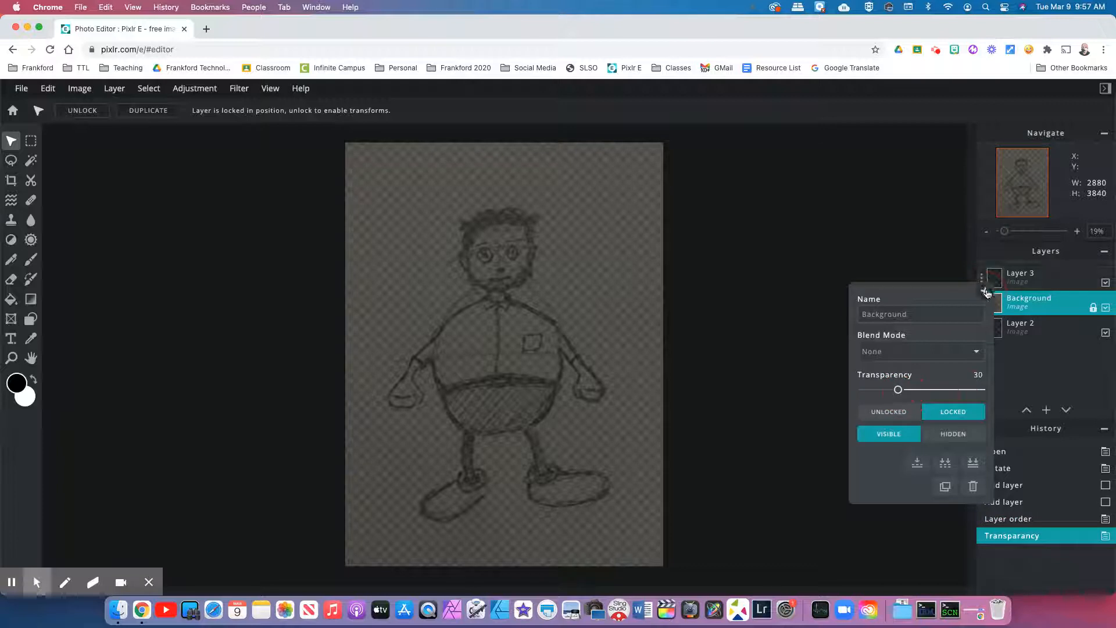
click(518, 353)
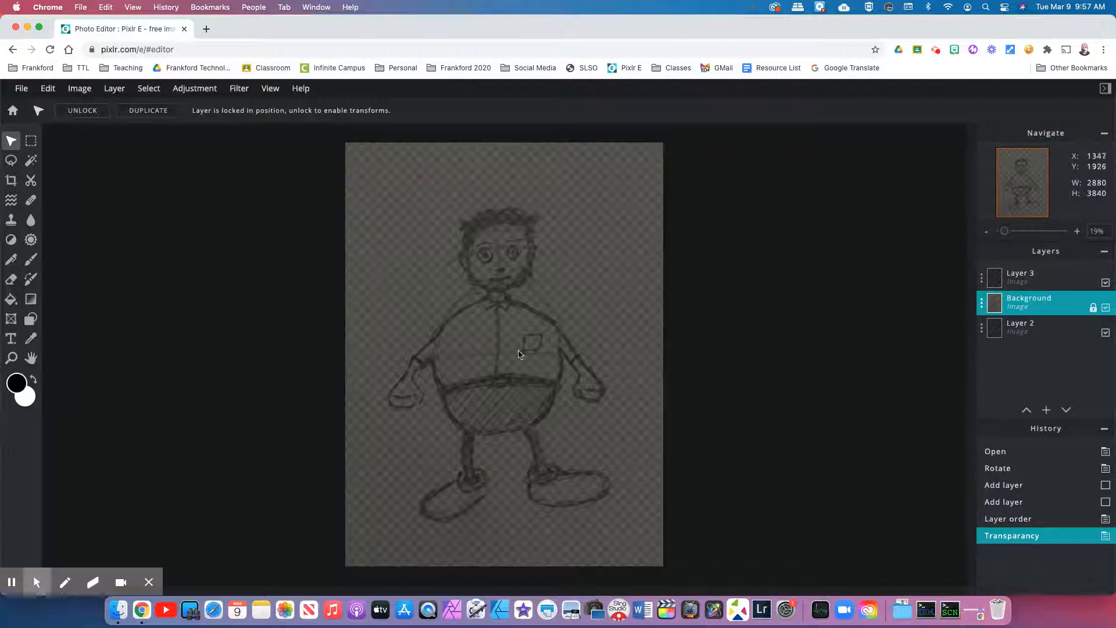
mouse_move(799, 382)
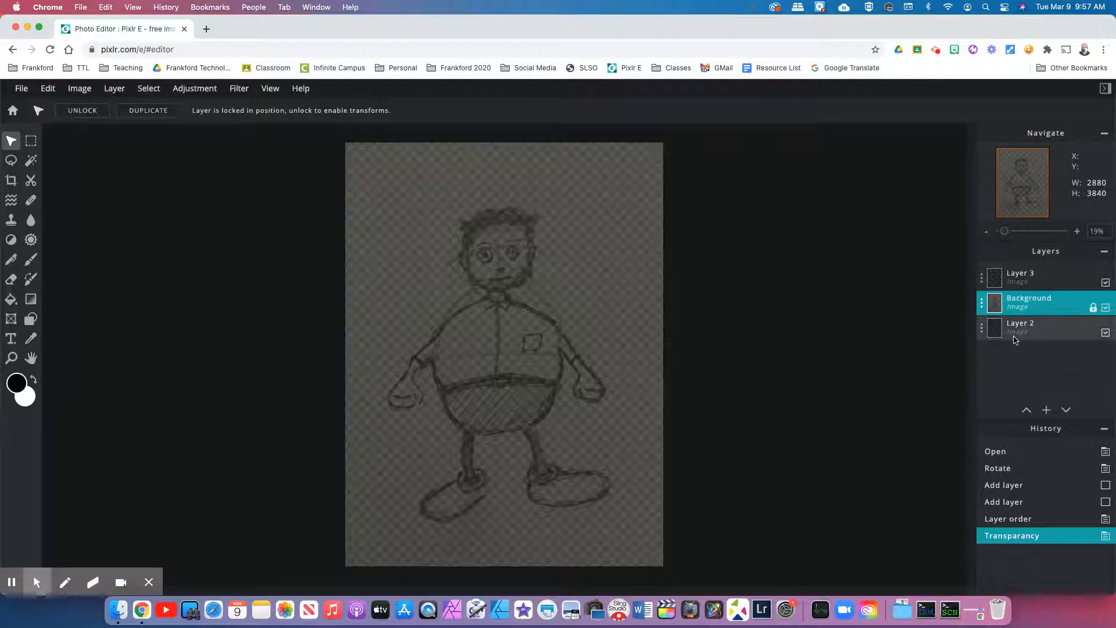
Fill bottom Layer 2 with a white pixel rectangle, then make top Layer 3 active.
click(1019, 326)
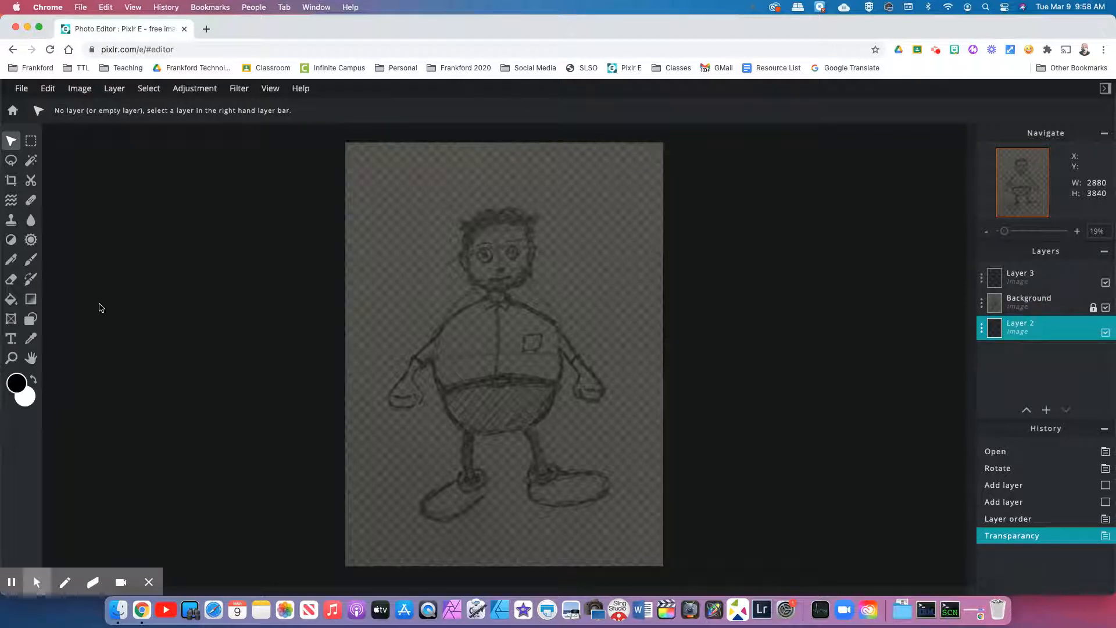
mouse_move(31, 319)
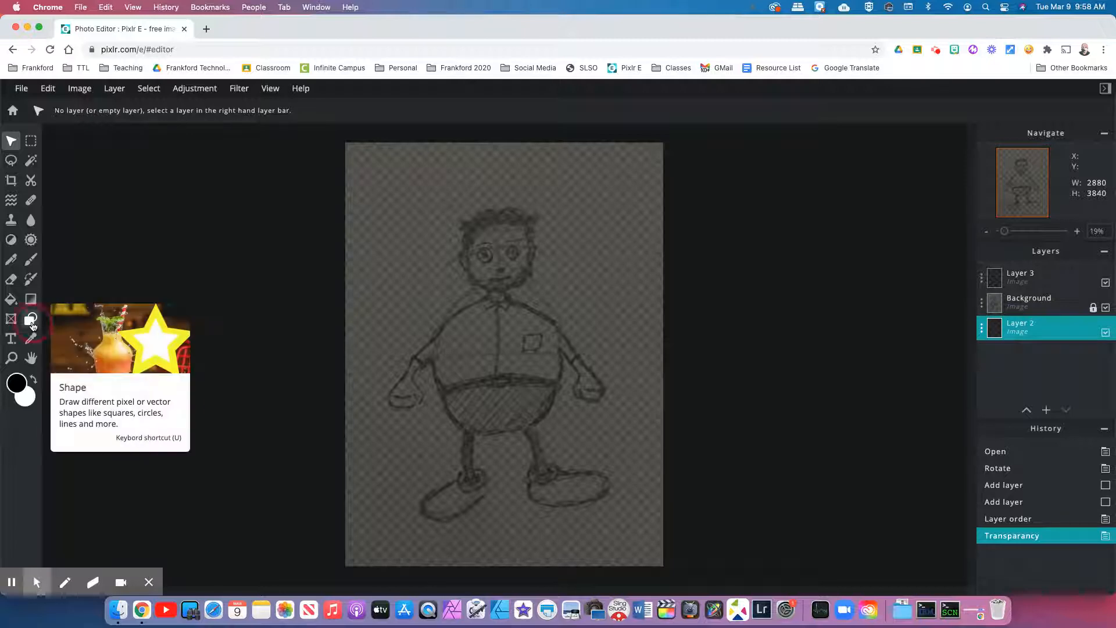
click(30, 318)
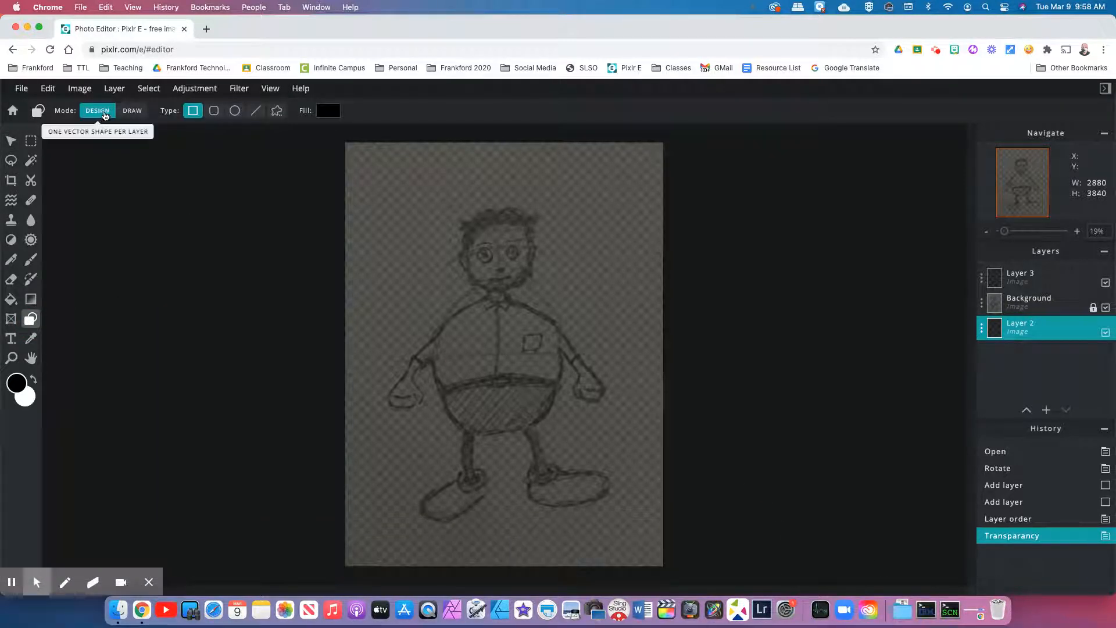
click(131, 110)
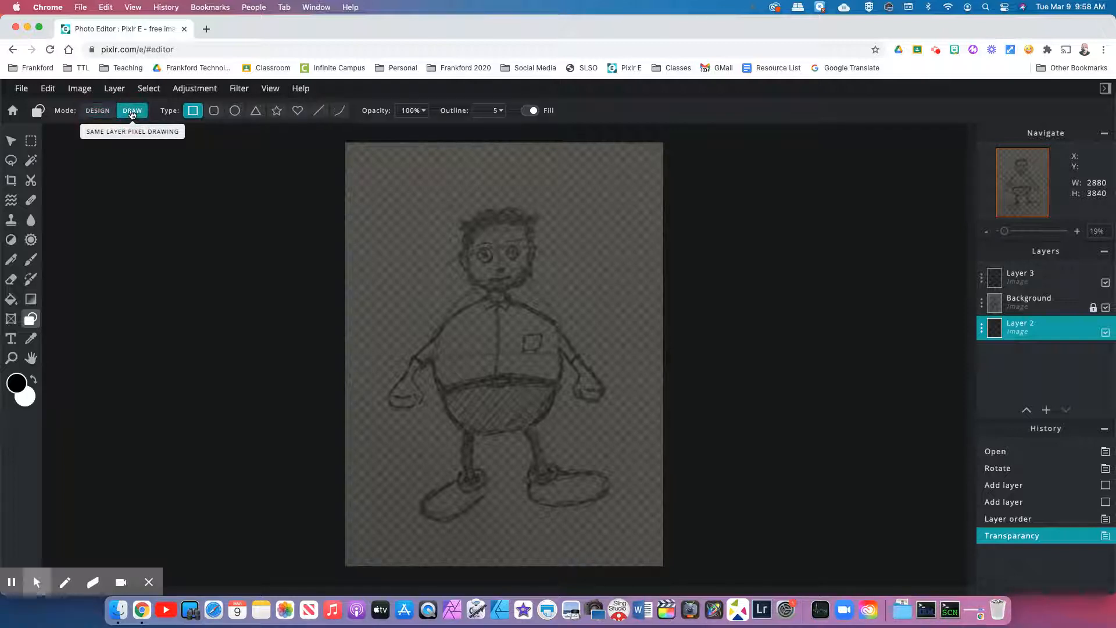
mouse_move(191, 111)
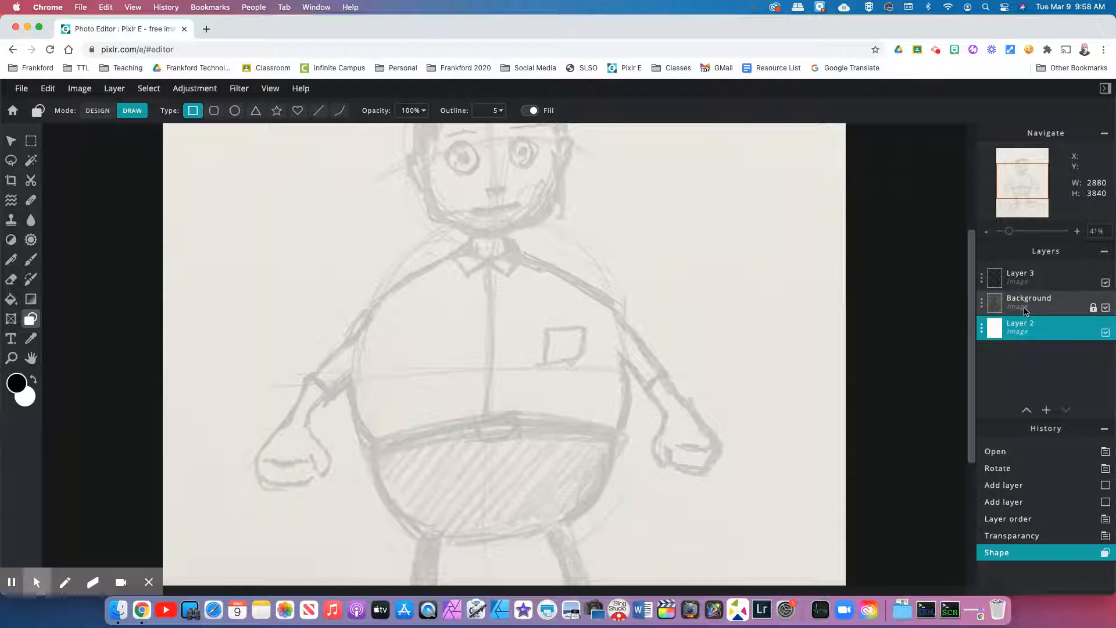
mouse_move(1046, 297)
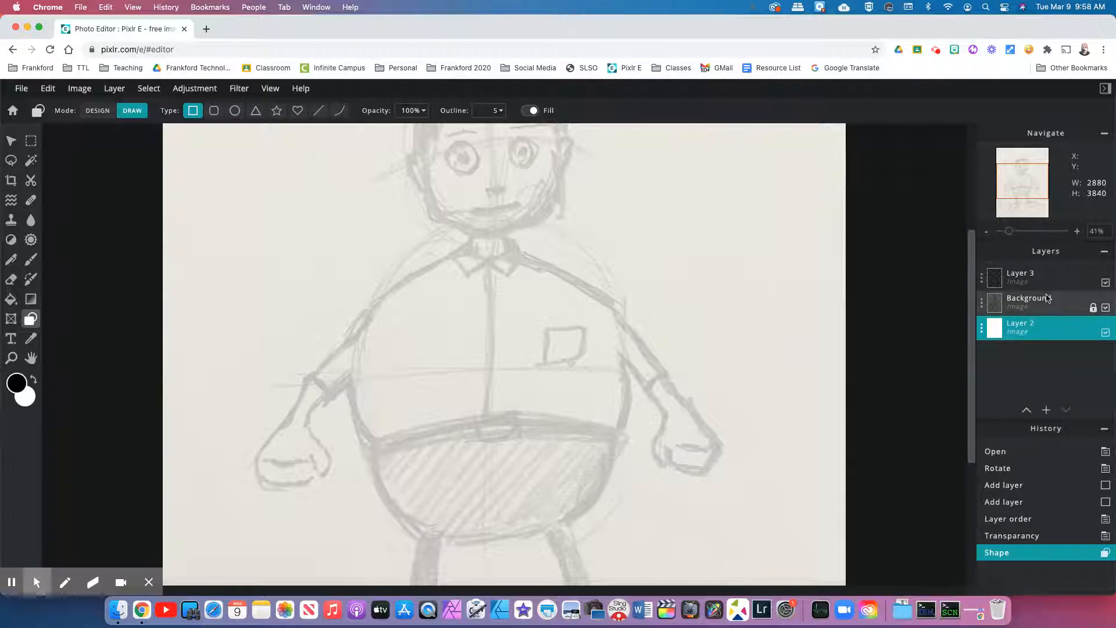
click(1028, 302)
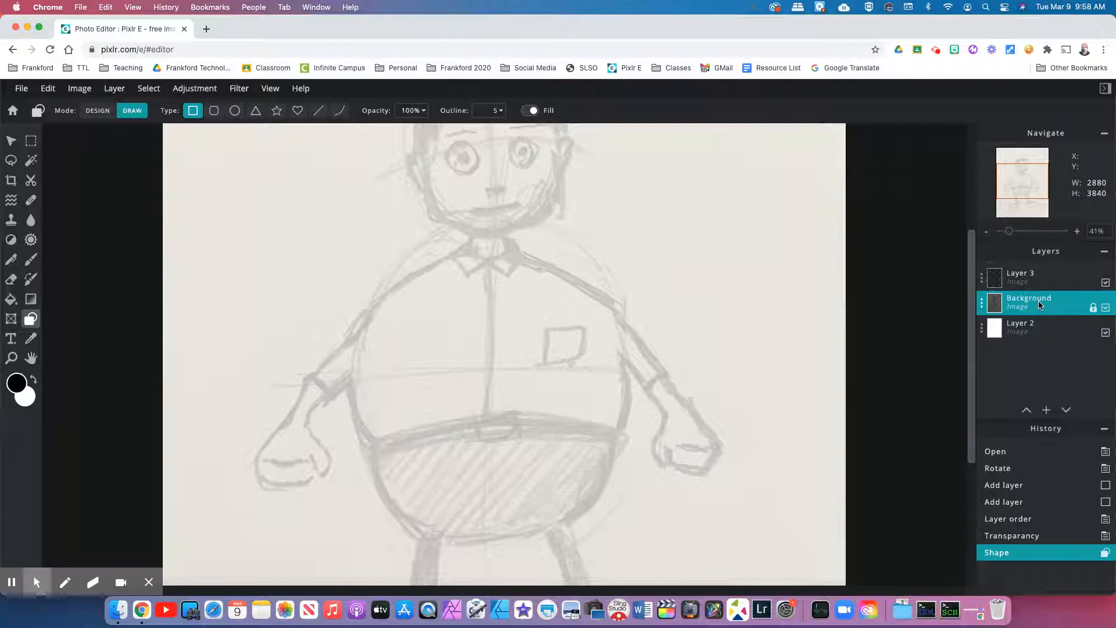
click(1019, 326)
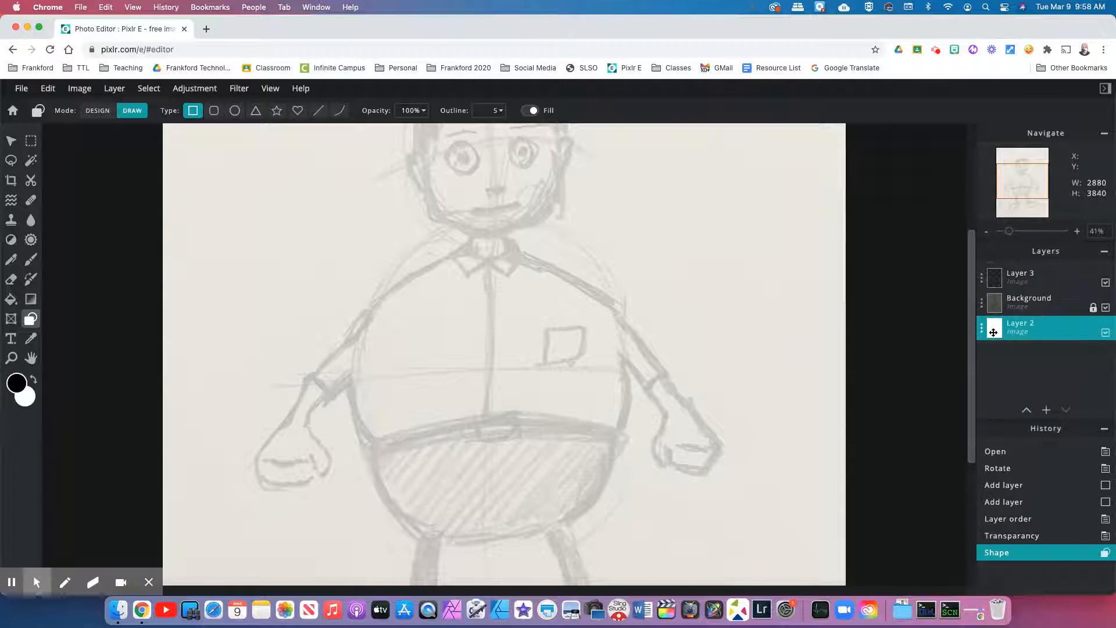
click(1019, 276)
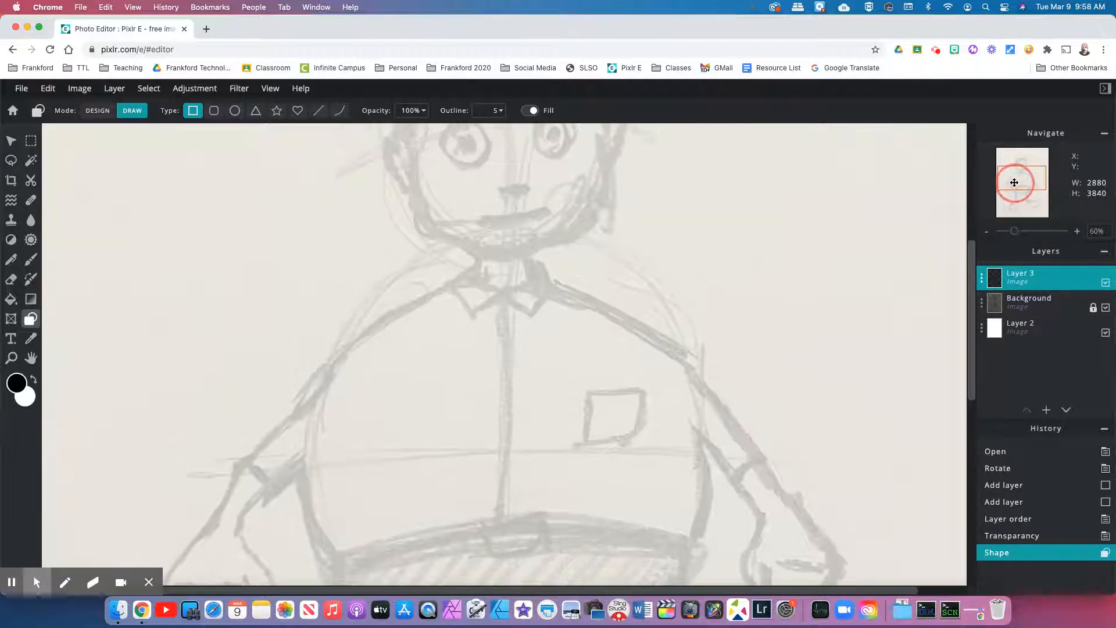
Set the Draw brush to a 10 px hard round tip with minimal softness.
click(30, 259)
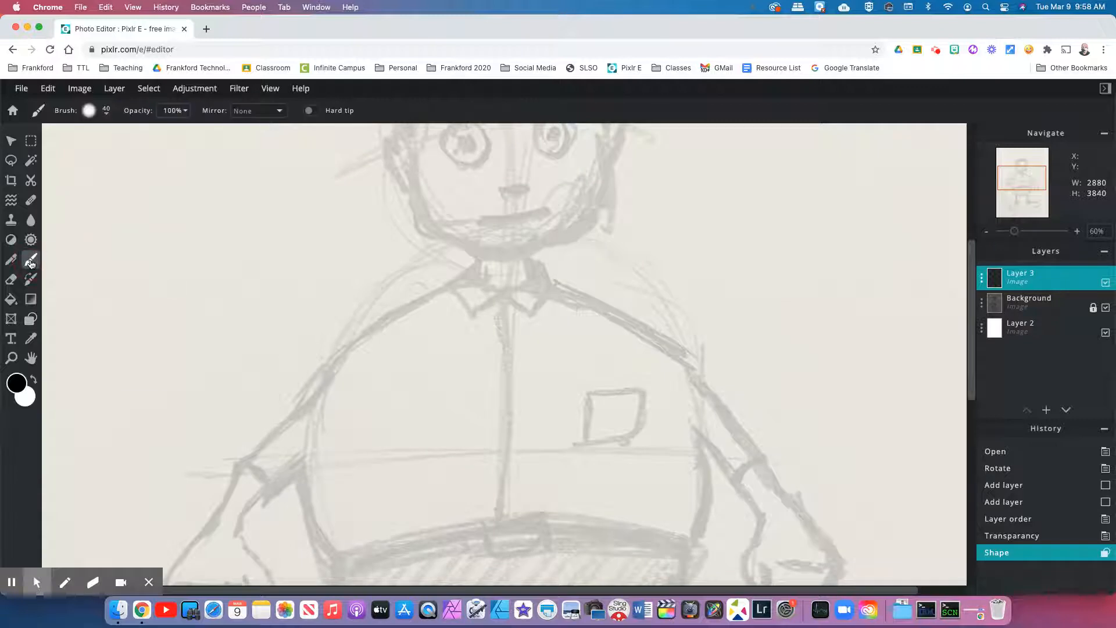
mouse_move(31, 260)
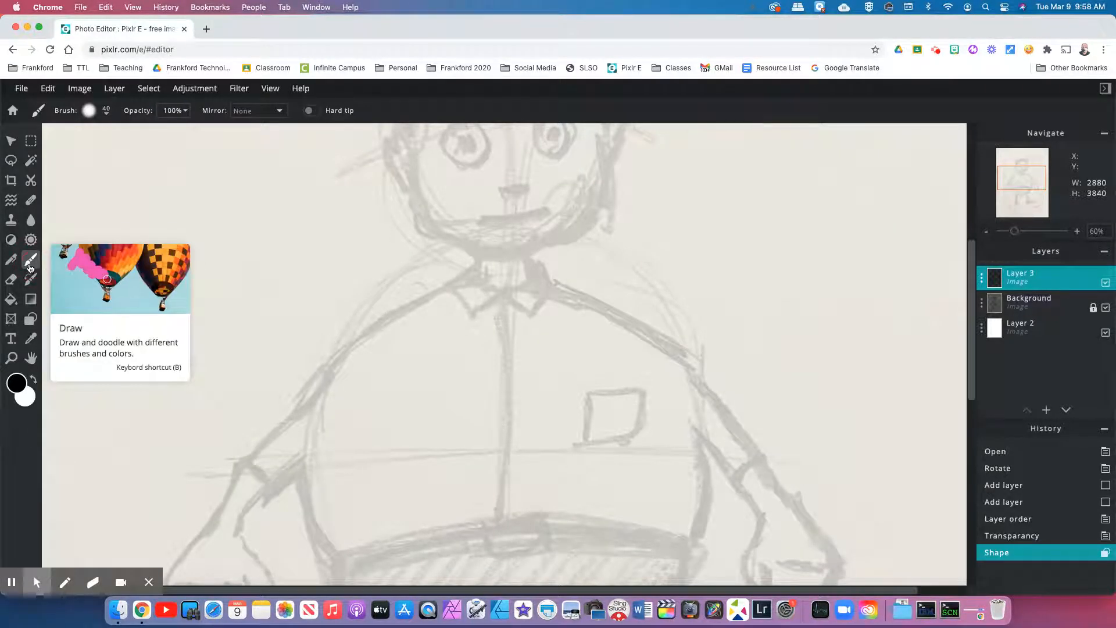
click(88, 111)
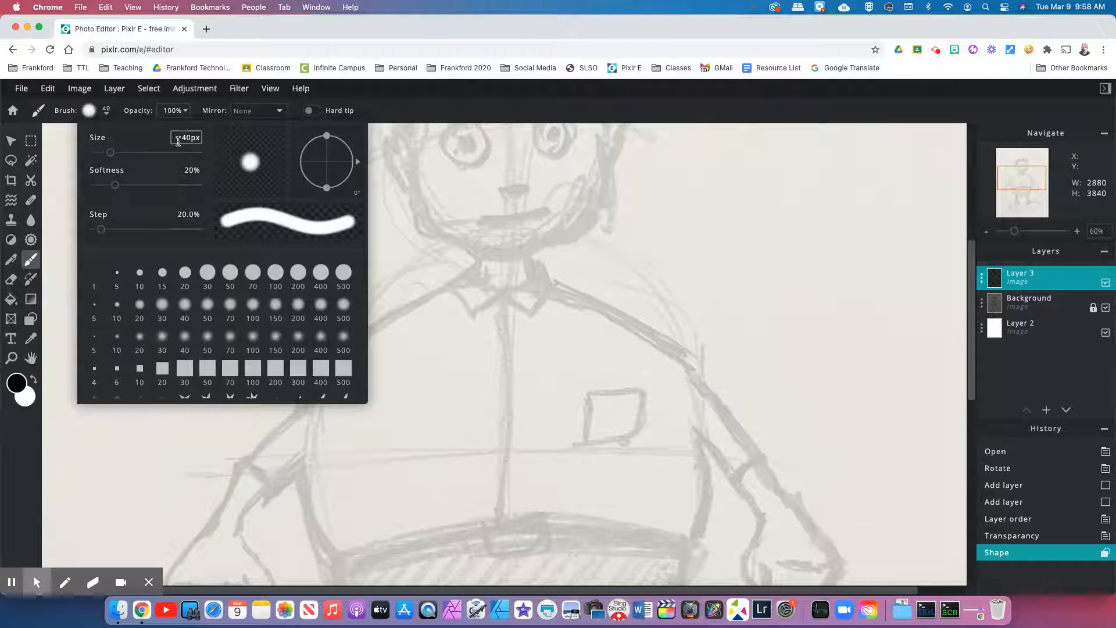
click(138, 272)
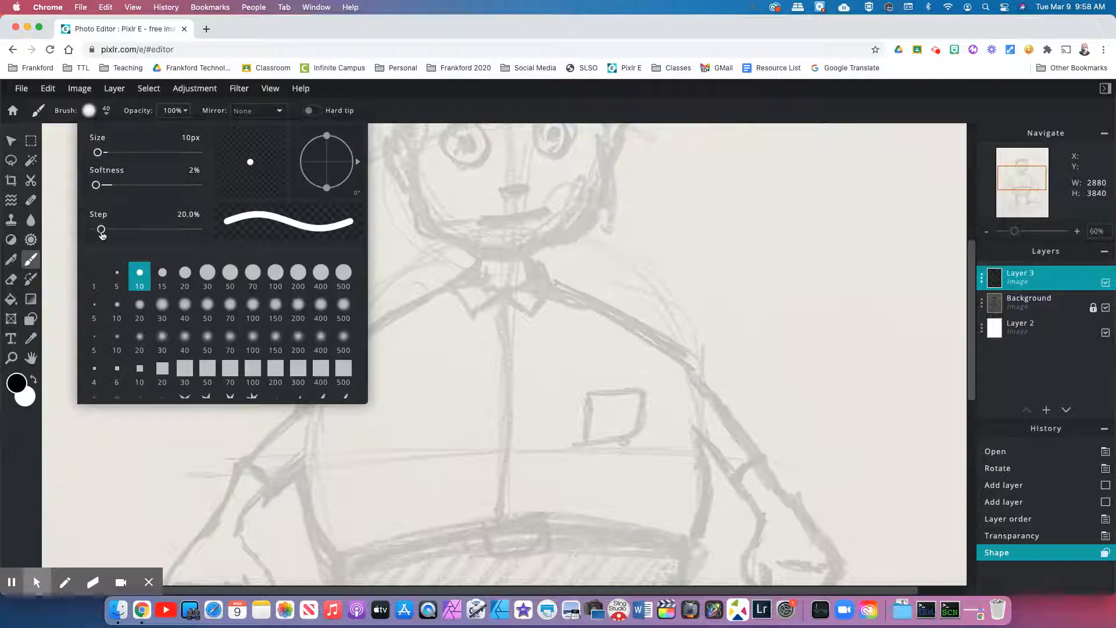
drag(102, 229, 94, 229)
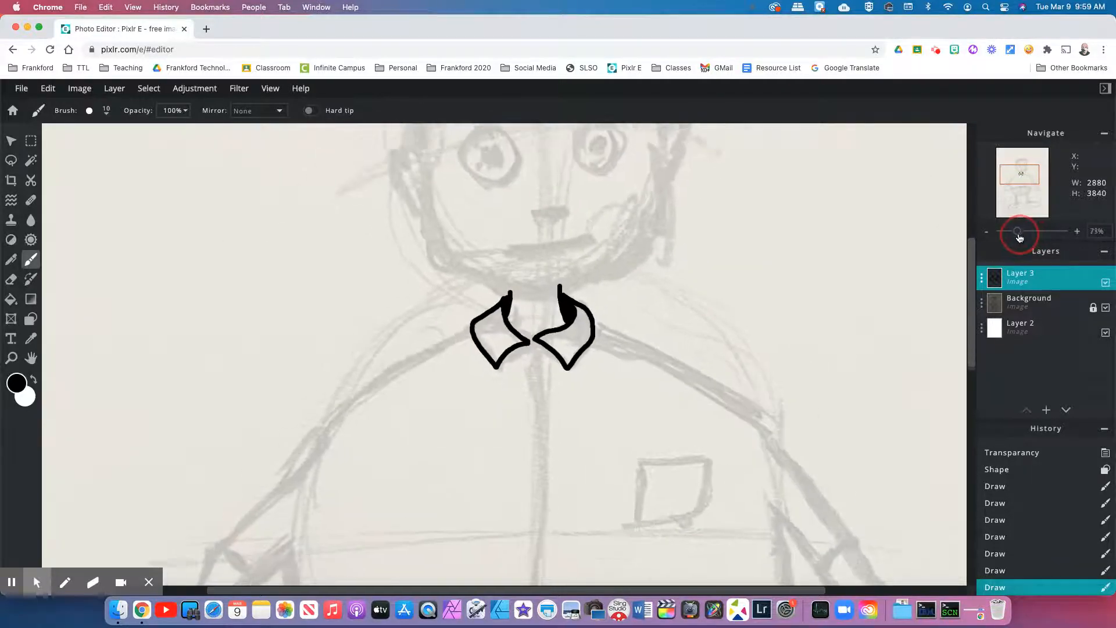
Ink black outlines of the collar, jaw, ears and eyes on Layer 3, zooming as needed.
click(1015, 231)
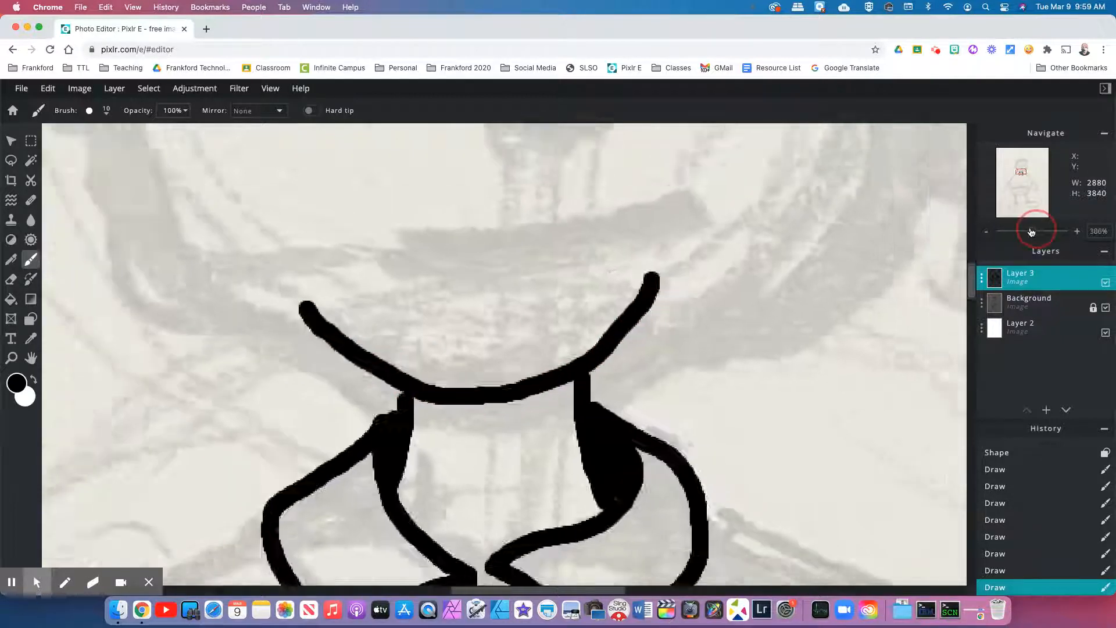
click(986, 231)
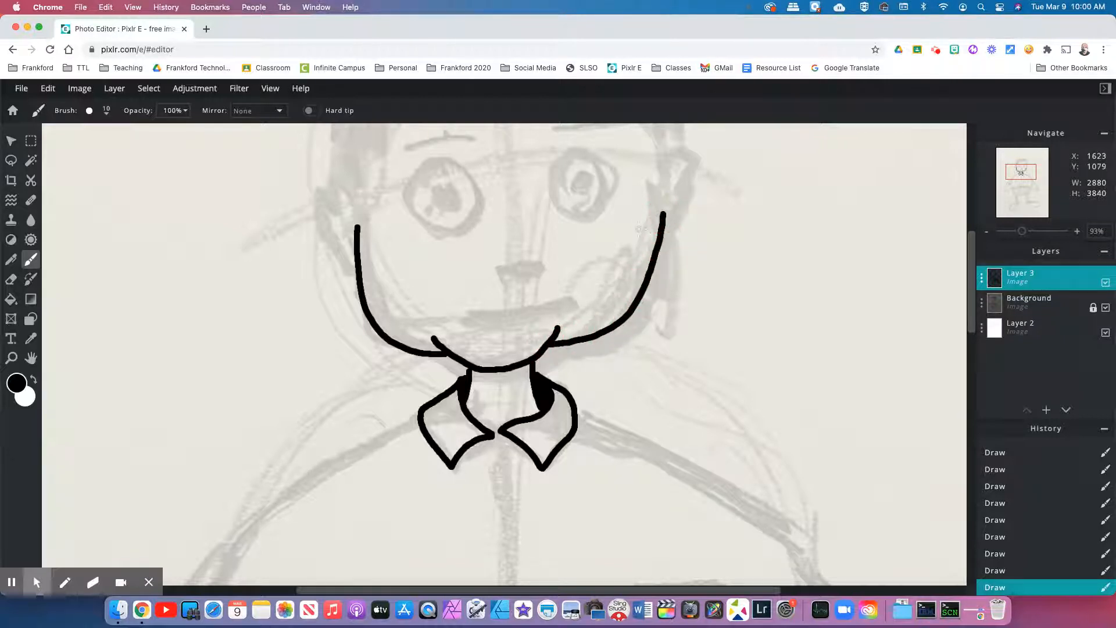
mouse_move(341, 198)
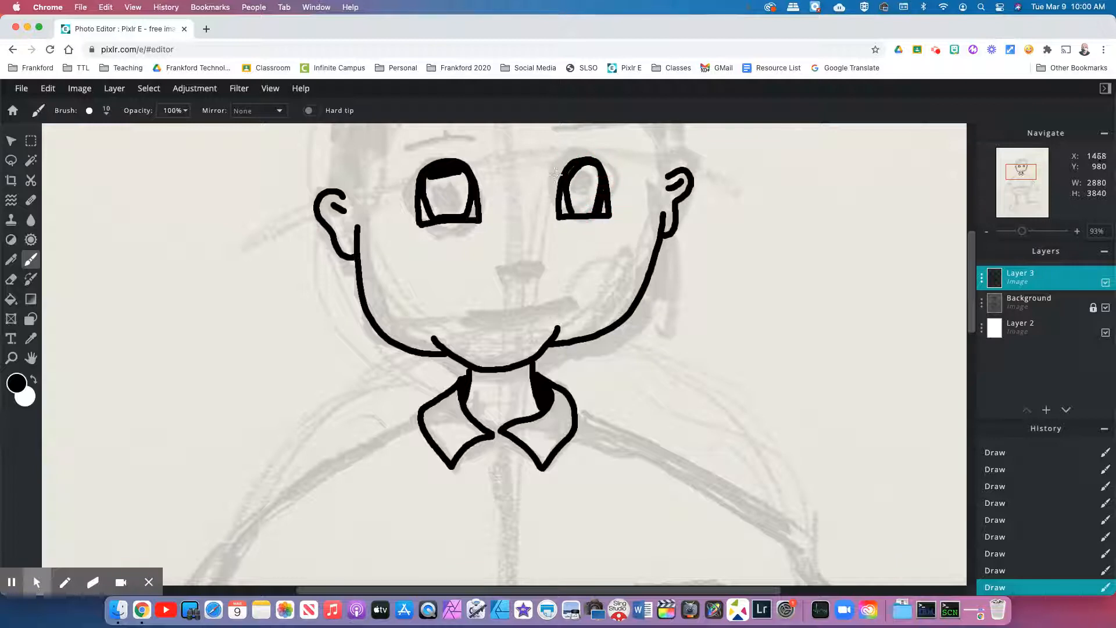
mouse_move(442, 203)
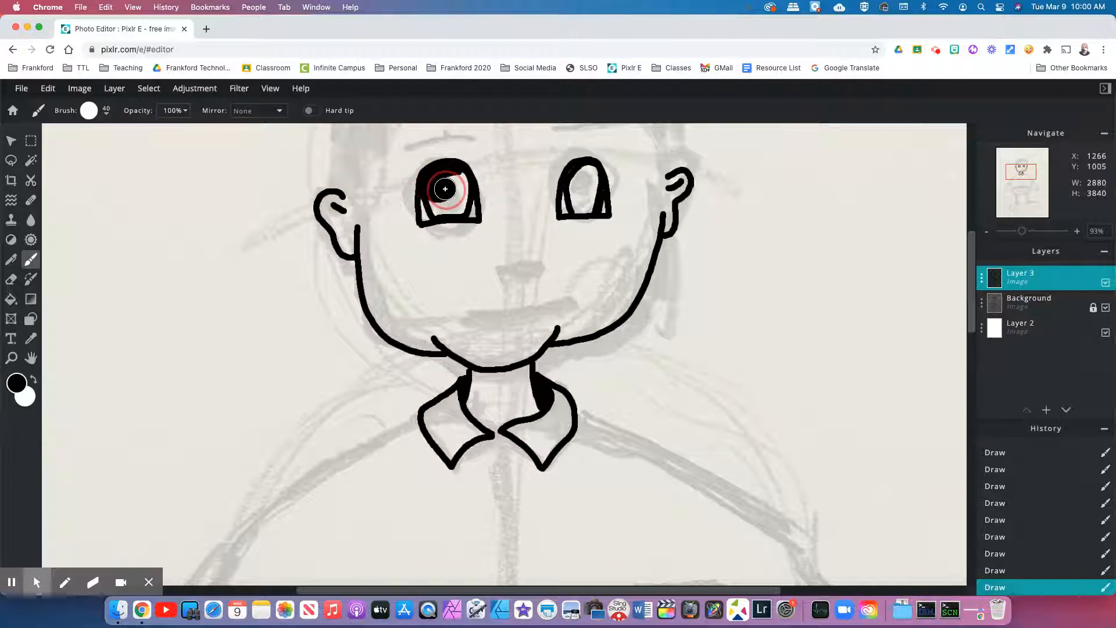
Fill both eyes solid black with a 40 px brush and dab white highlights.
drag(444, 189, 446, 208)
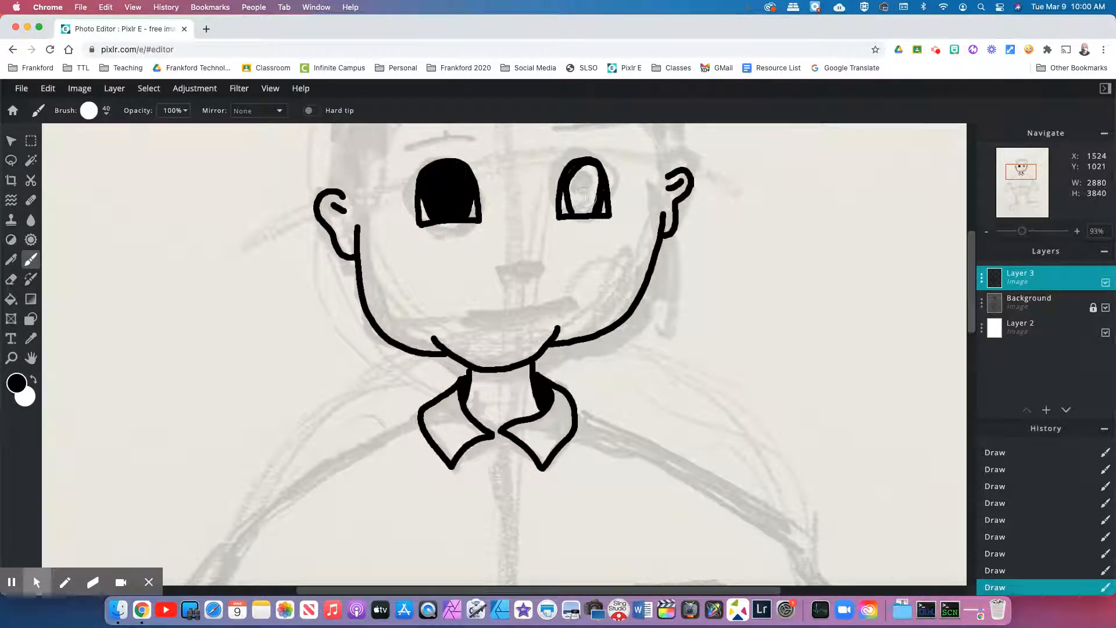
click(591, 181)
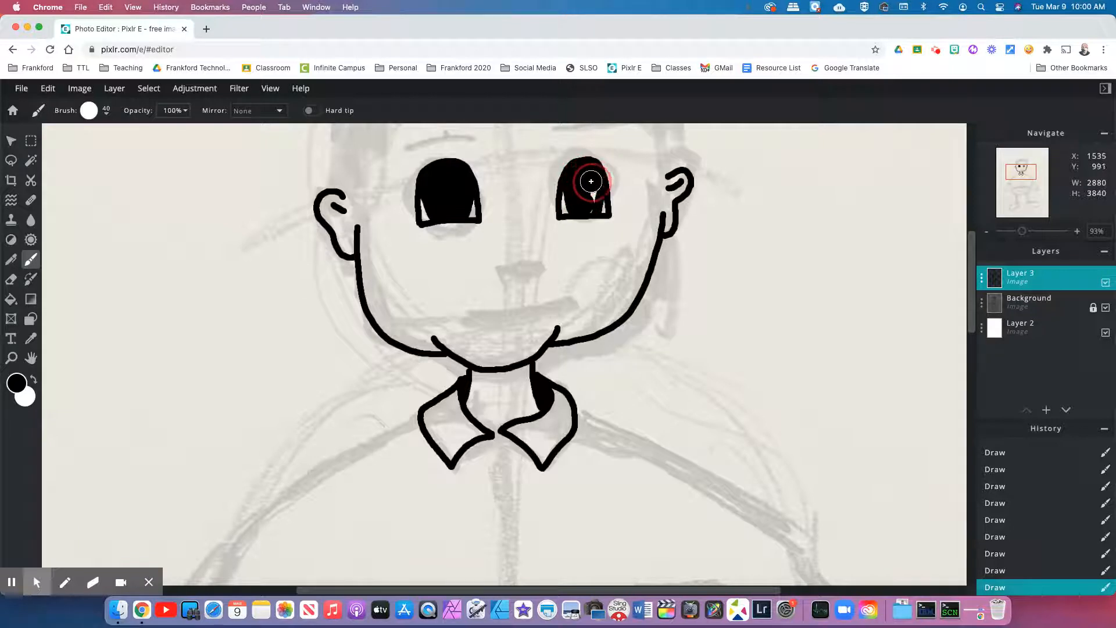
click(591, 182)
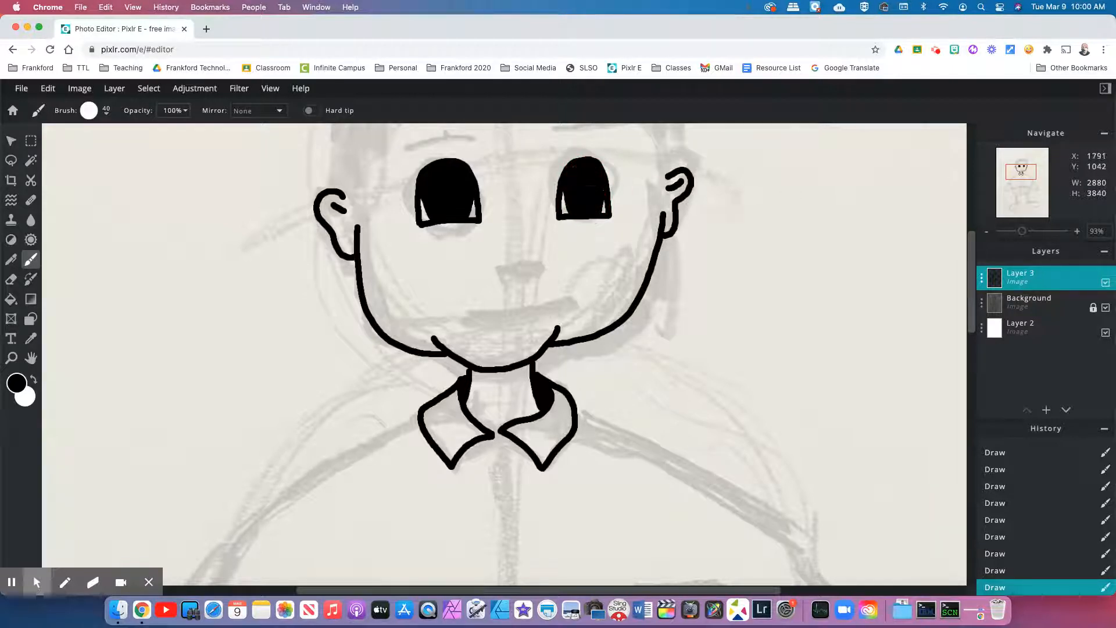
mouse_move(620, 198)
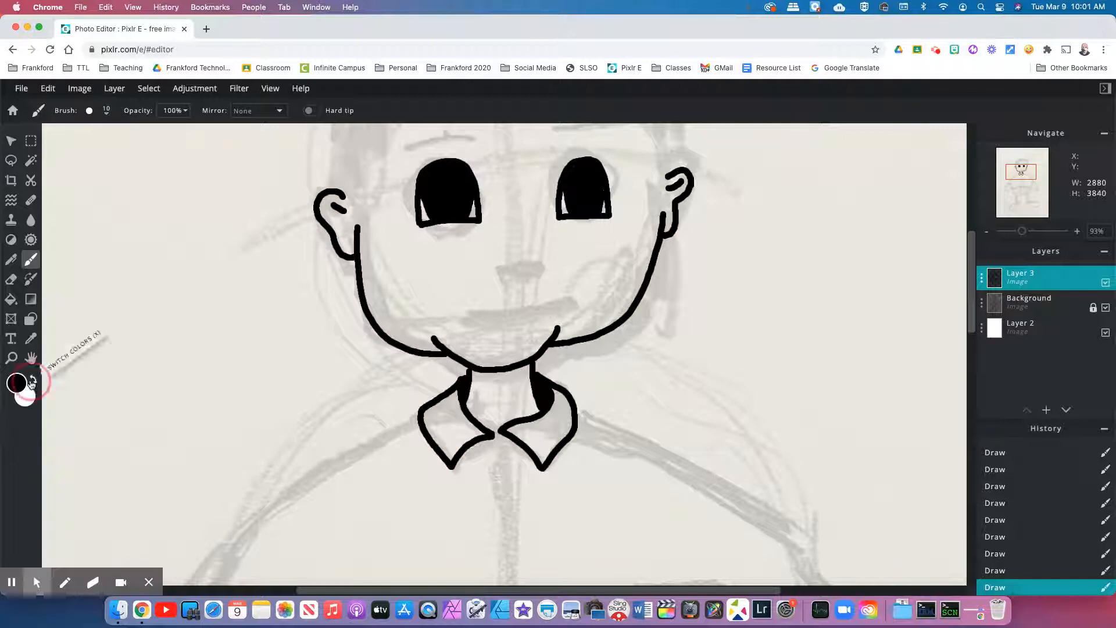
click(31, 377)
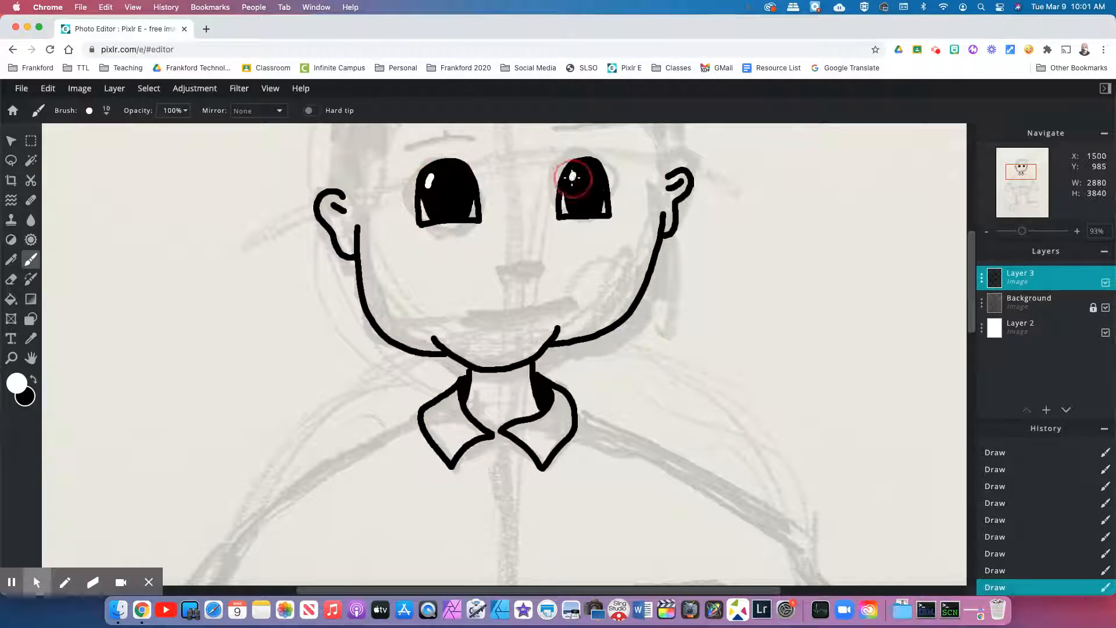
click(576, 182)
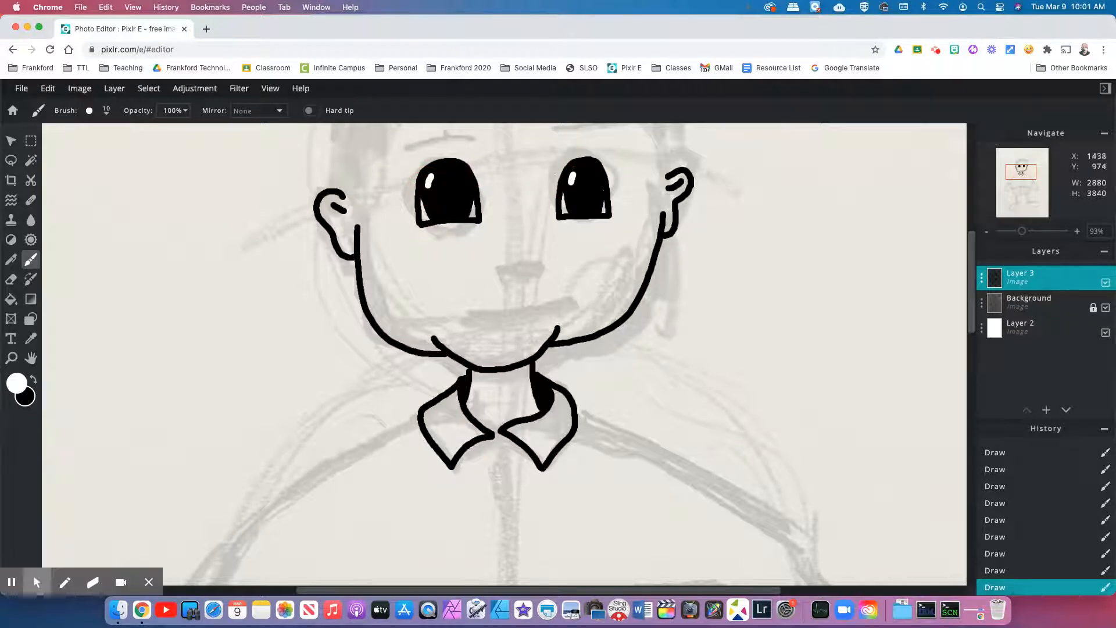
mouse_move(787, 230)
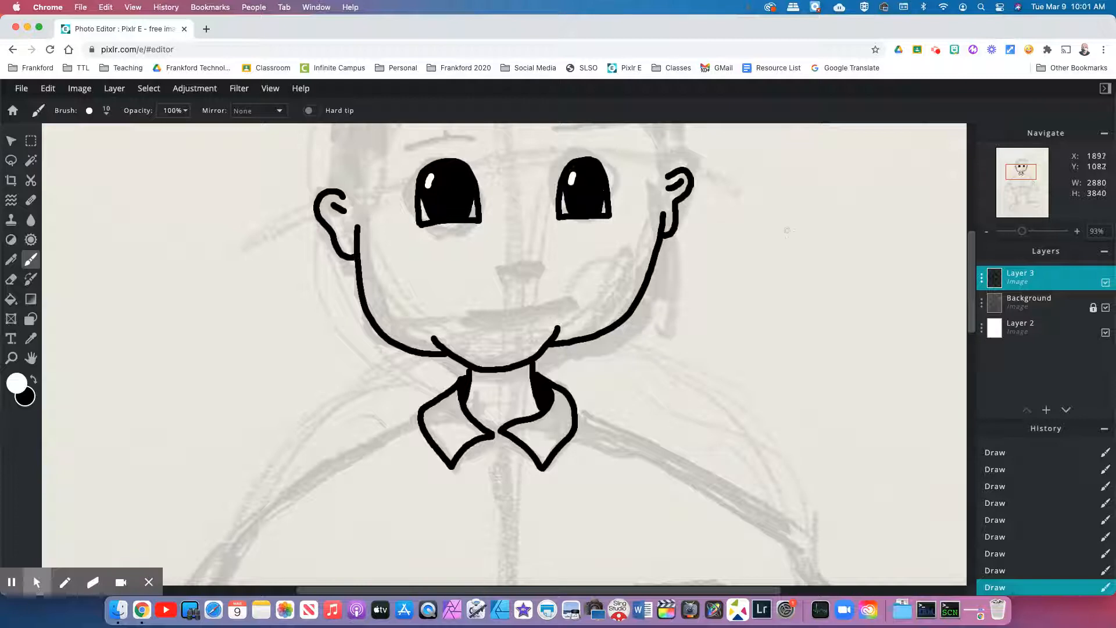
mouse_move(972, 223)
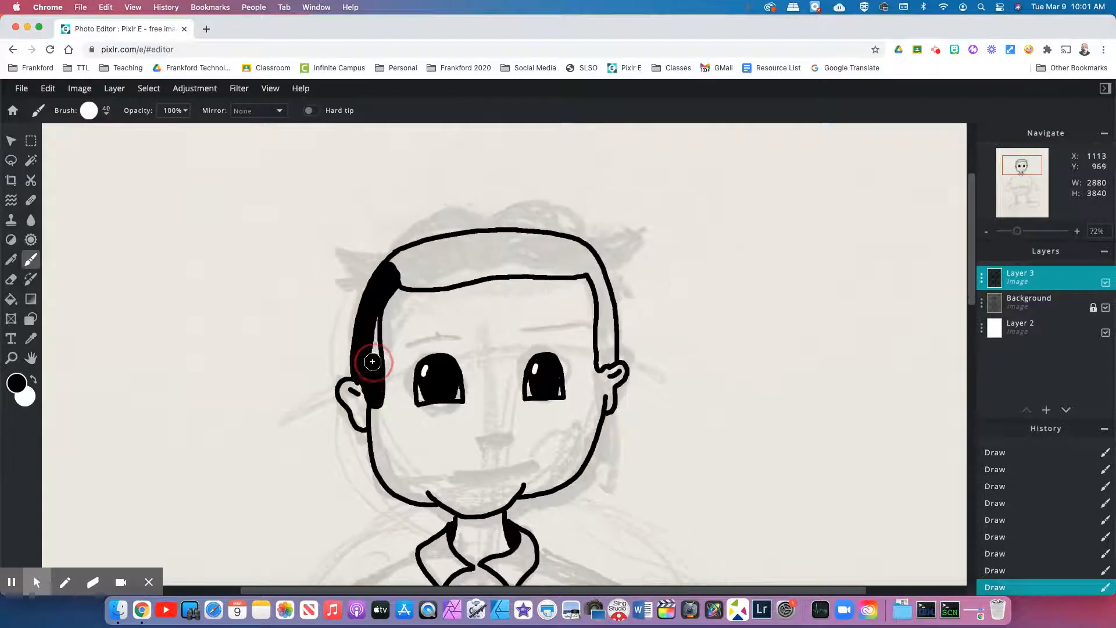
Draw and fill black hair, eyebrows, nose and mouth, carving the lip line in white.
scroll(down, 3)
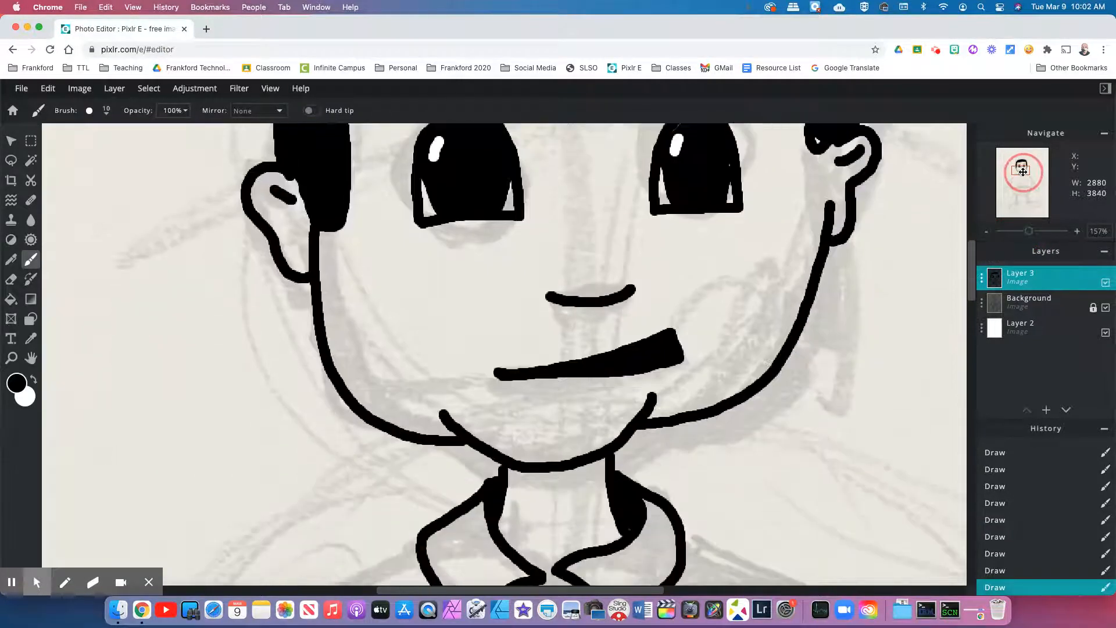
mouse_move(34, 382)
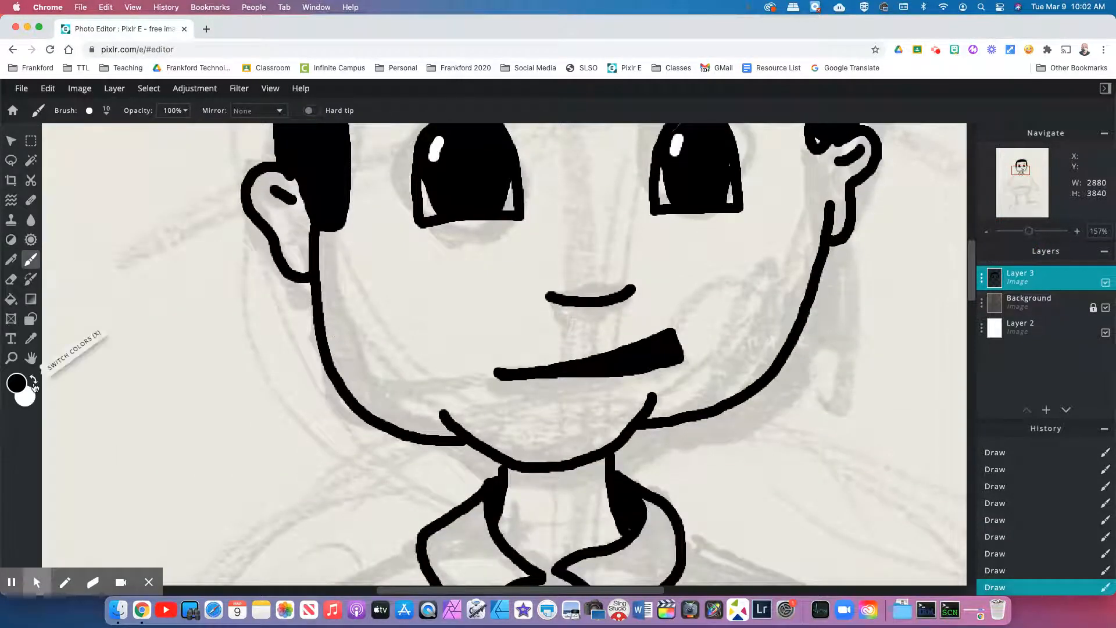
click(32, 380)
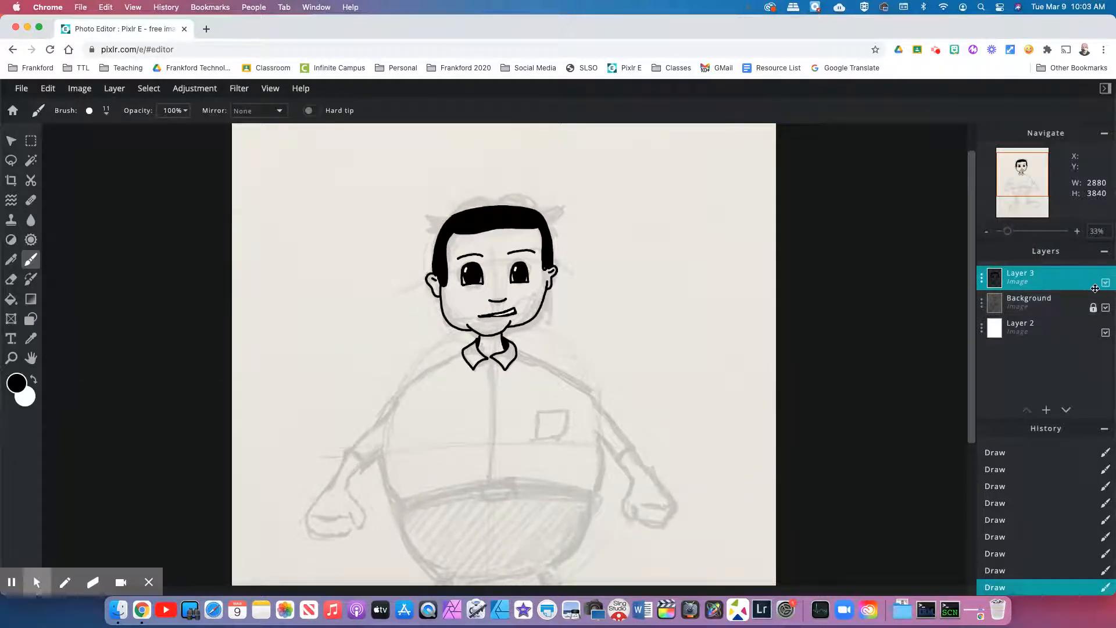
Hide the Background sketch layer and make the white Layer 2 active.
click(1105, 306)
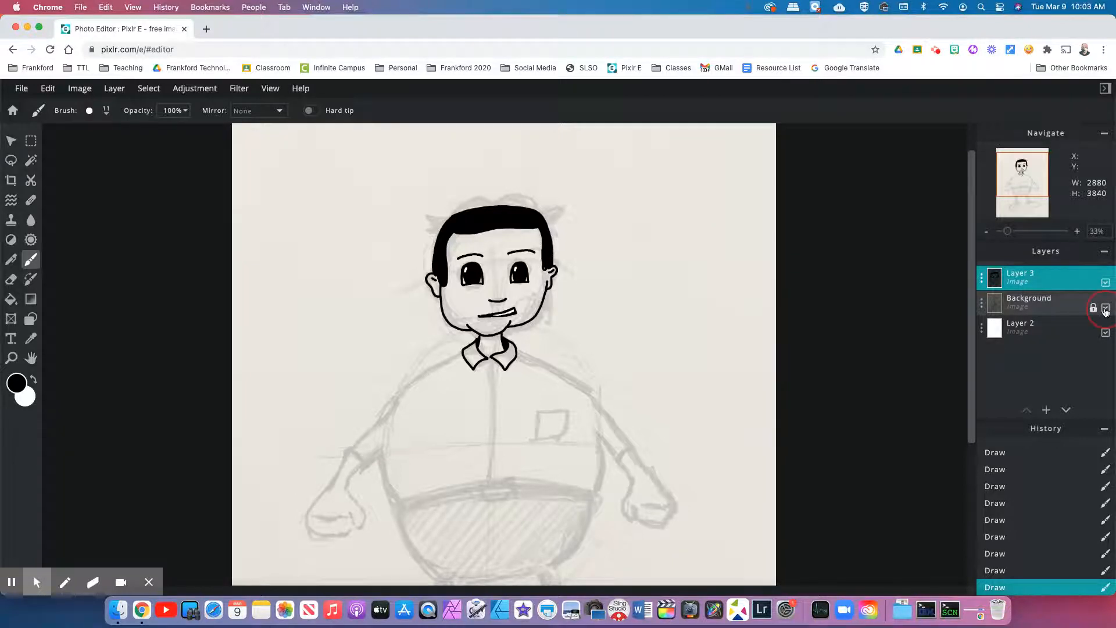
click(1105, 307)
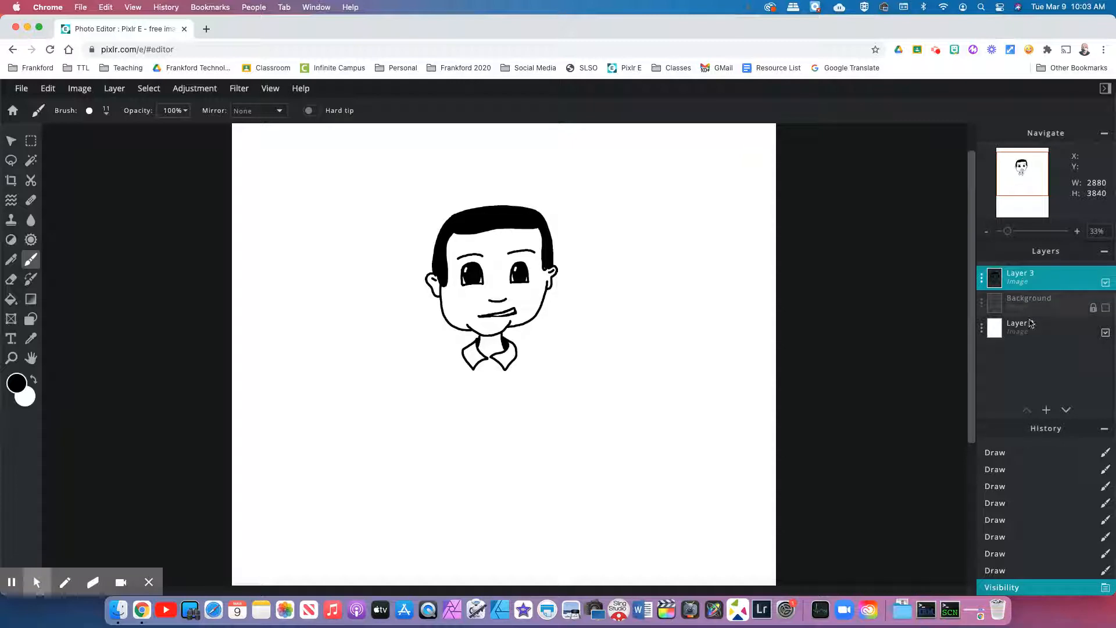
click(1019, 328)
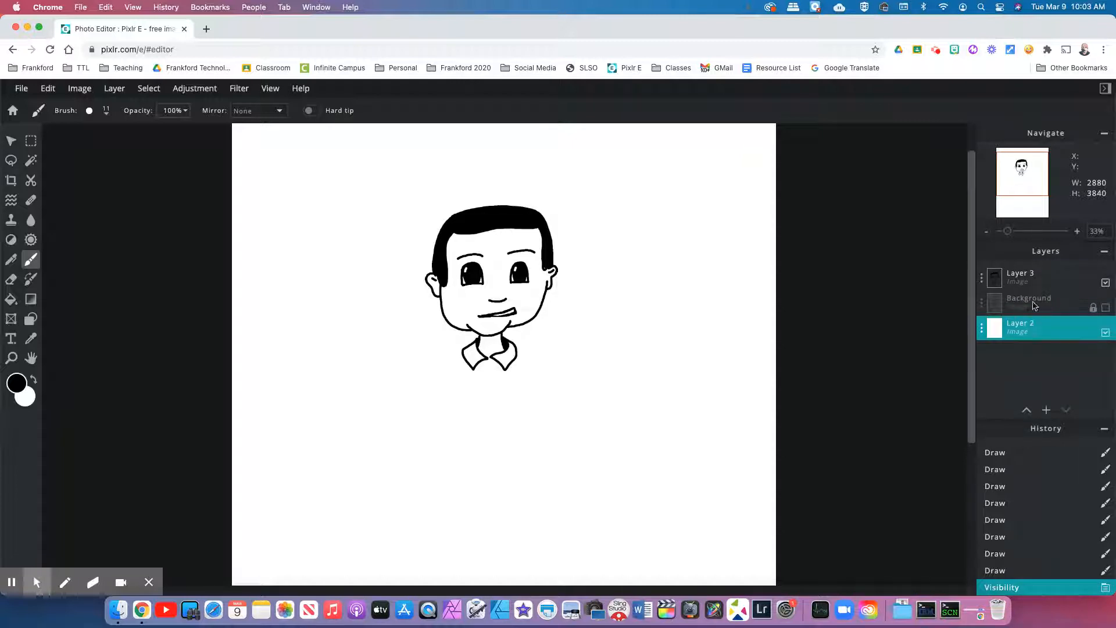
click(1021, 277)
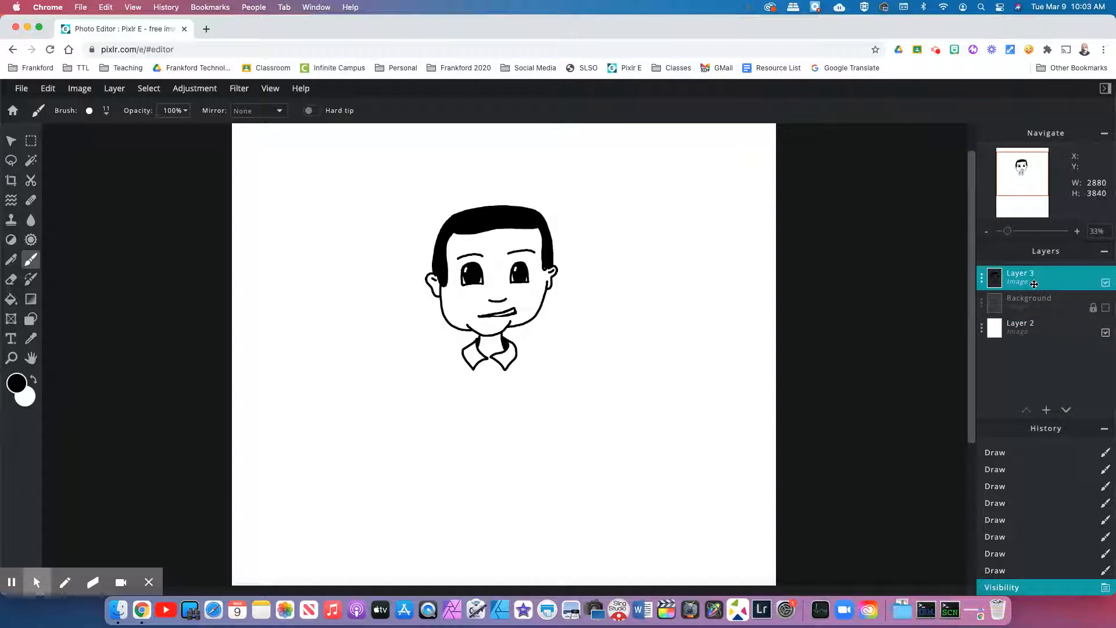
click(1032, 325)
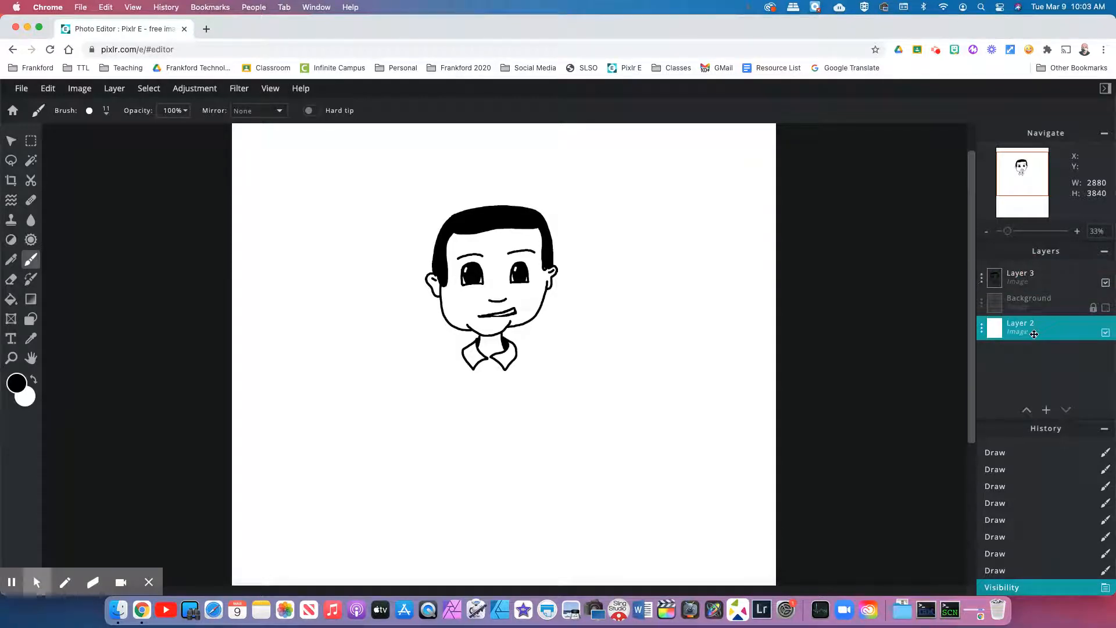
Zoom the canvas in on the boy's inked head.
click(985, 230)
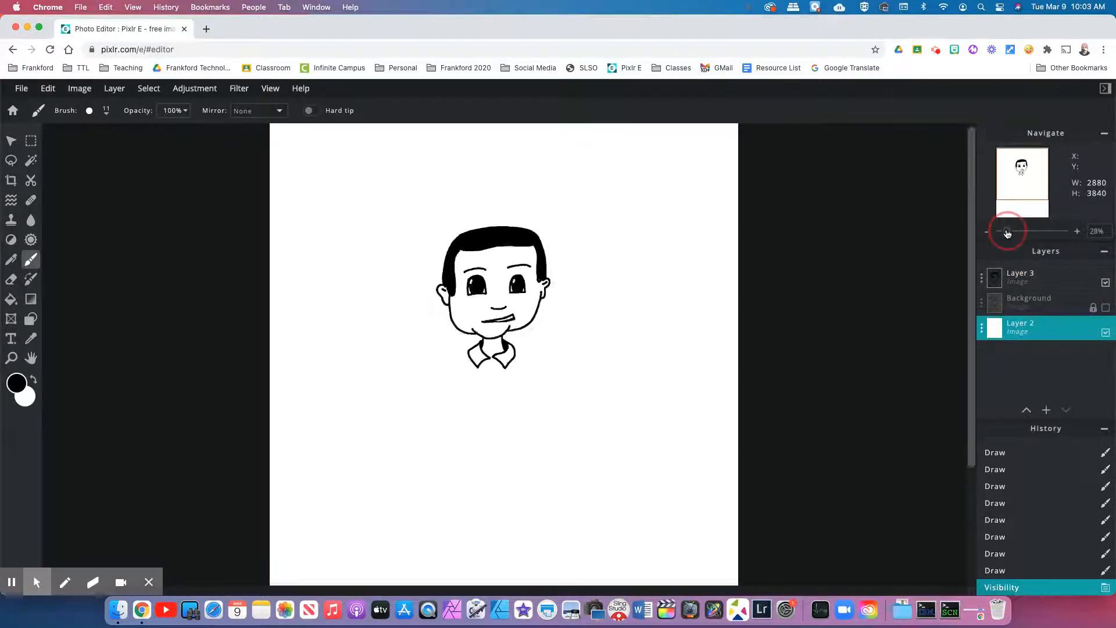
click(1076, 230)
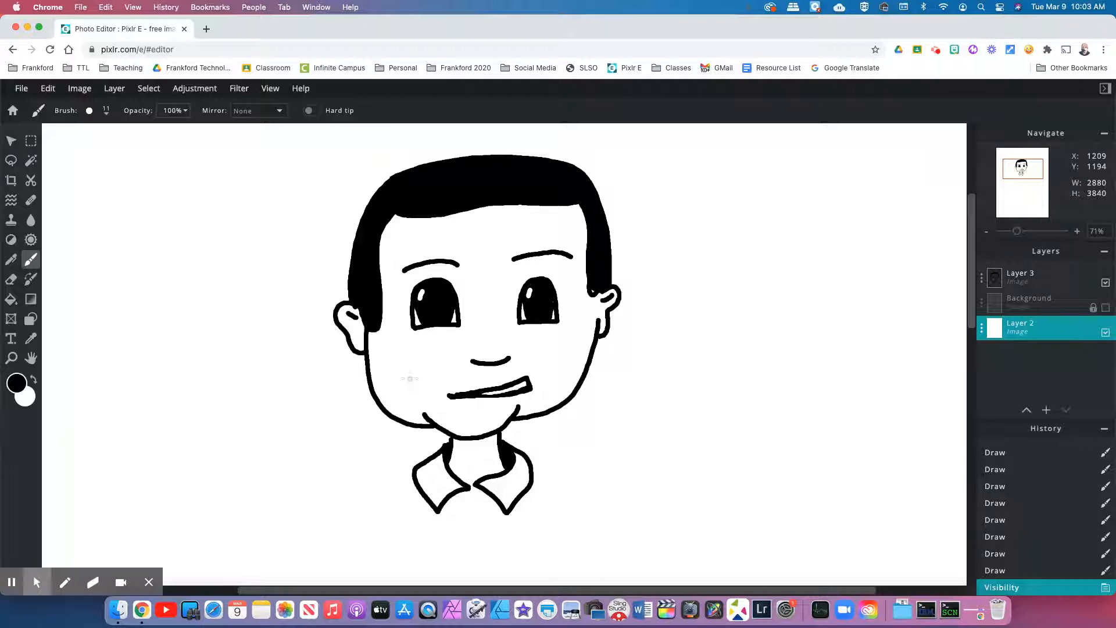
click(21, 88)
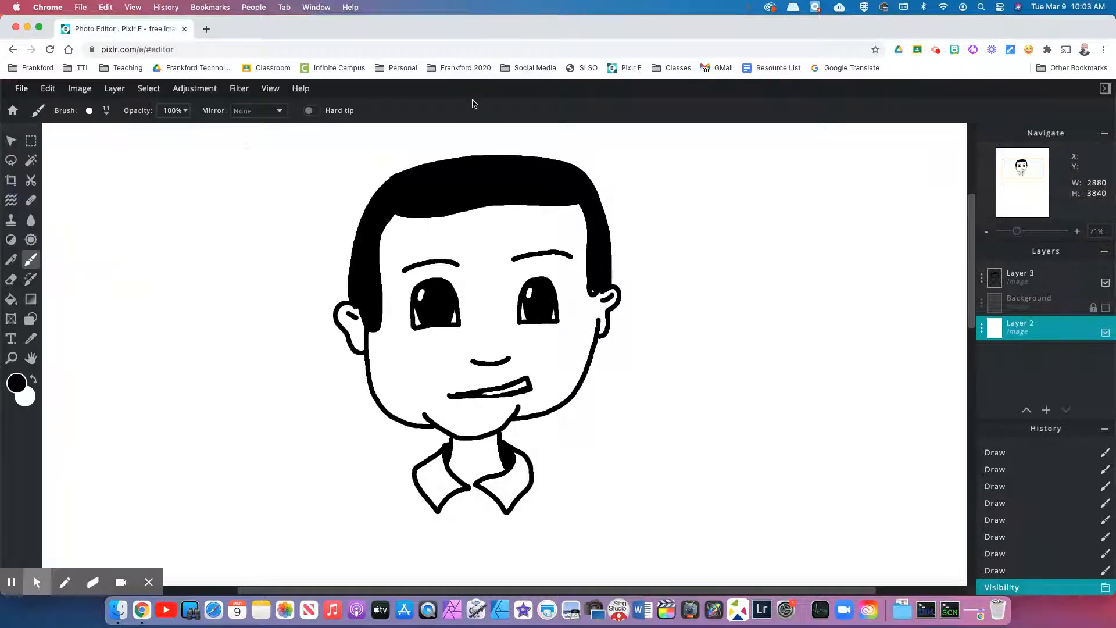
mouse_move(587, 255)
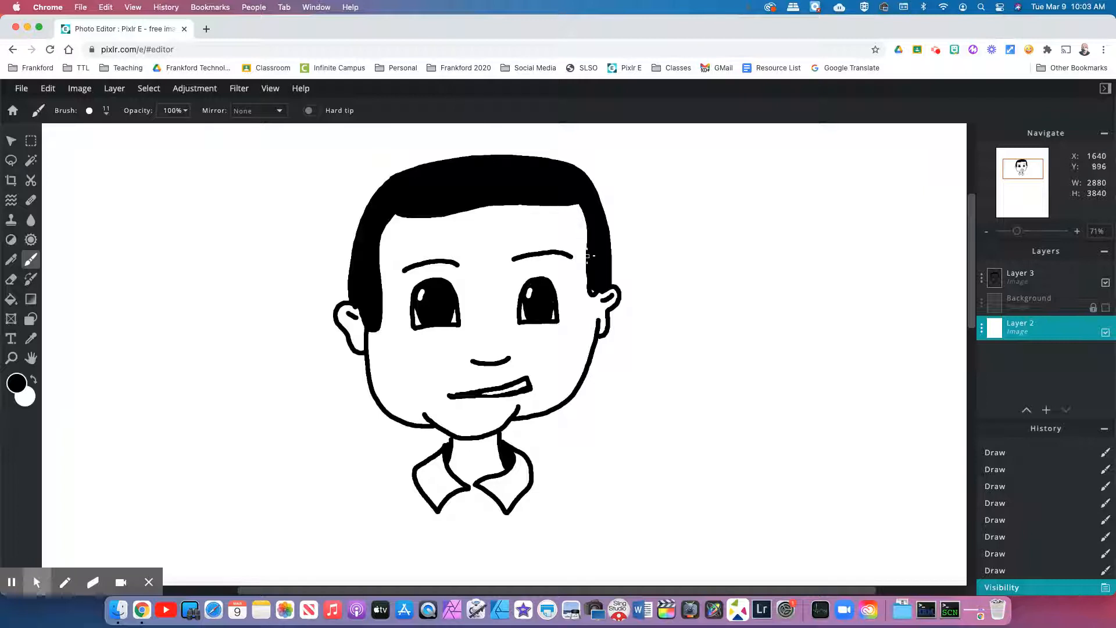
mouse_move(593, 291)
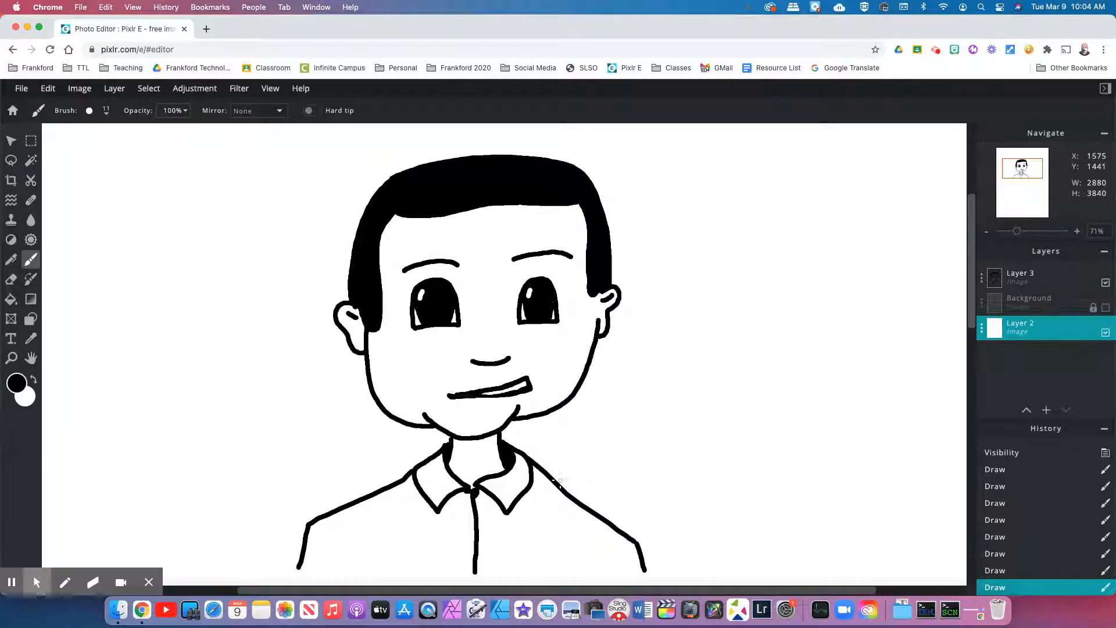
mouse_move(96, 287)
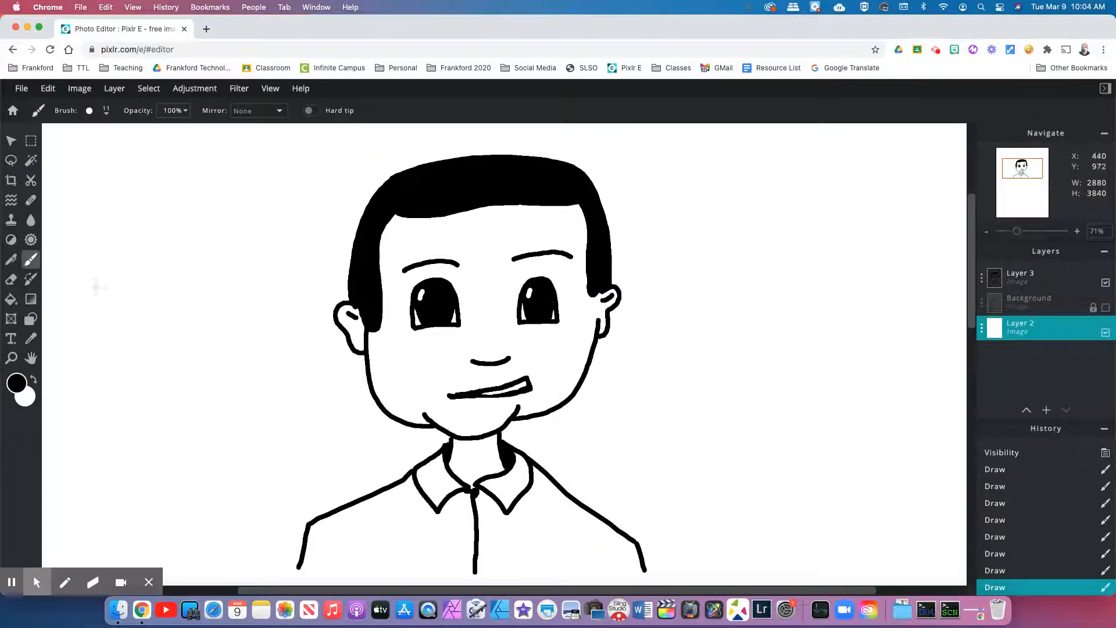
Set the paint colour to a brown skin tone and enlarge the round brush well past 15 px.
click(16, 383)
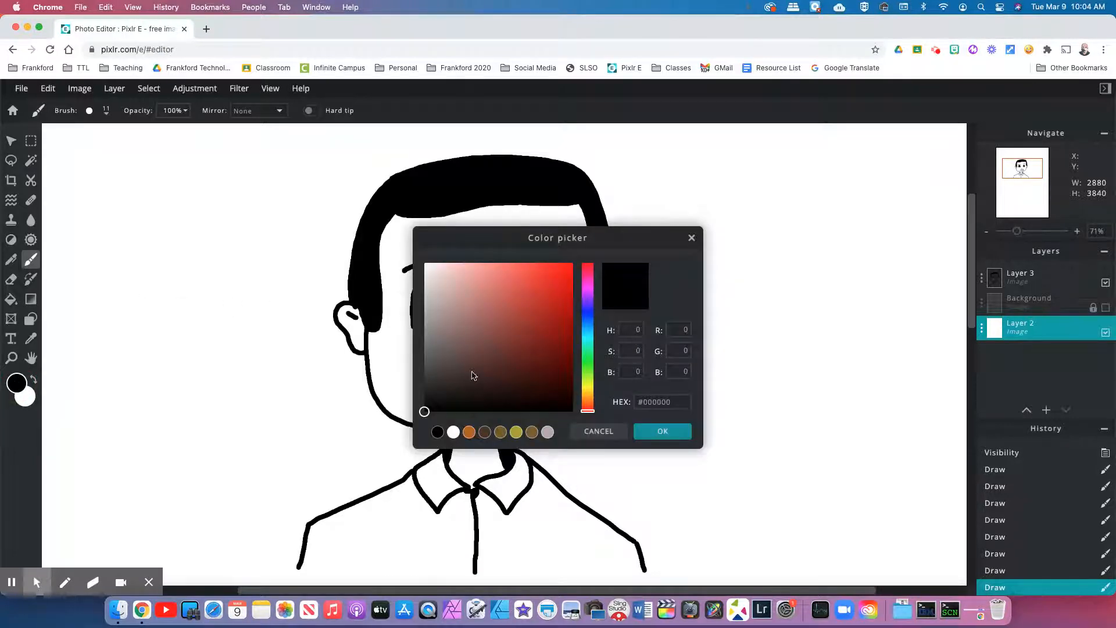
click(554, 307)
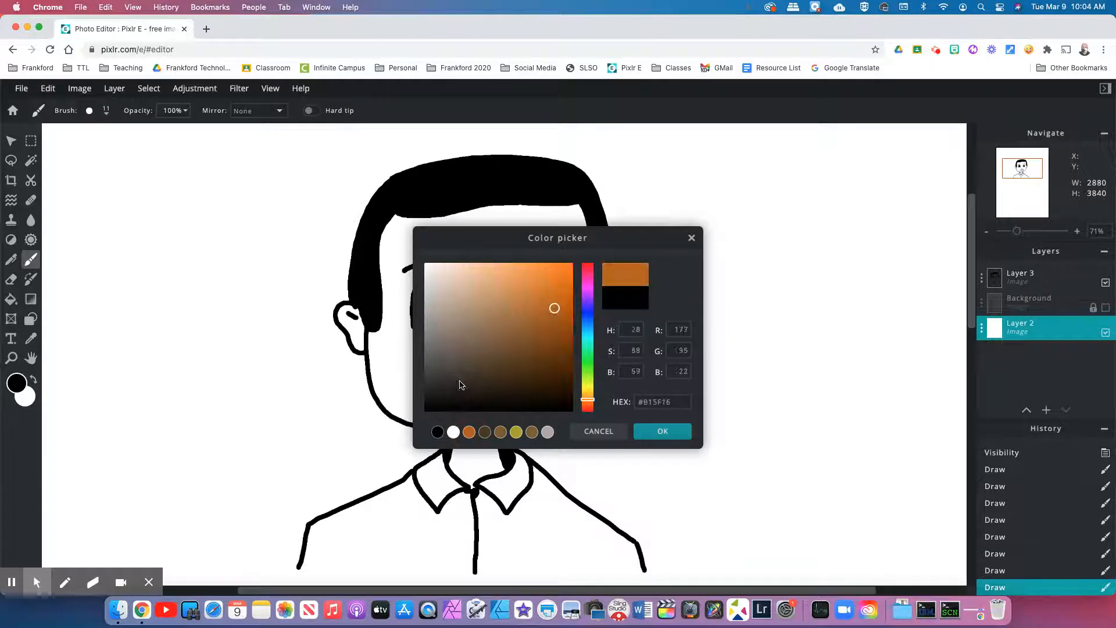
click(507, 307)
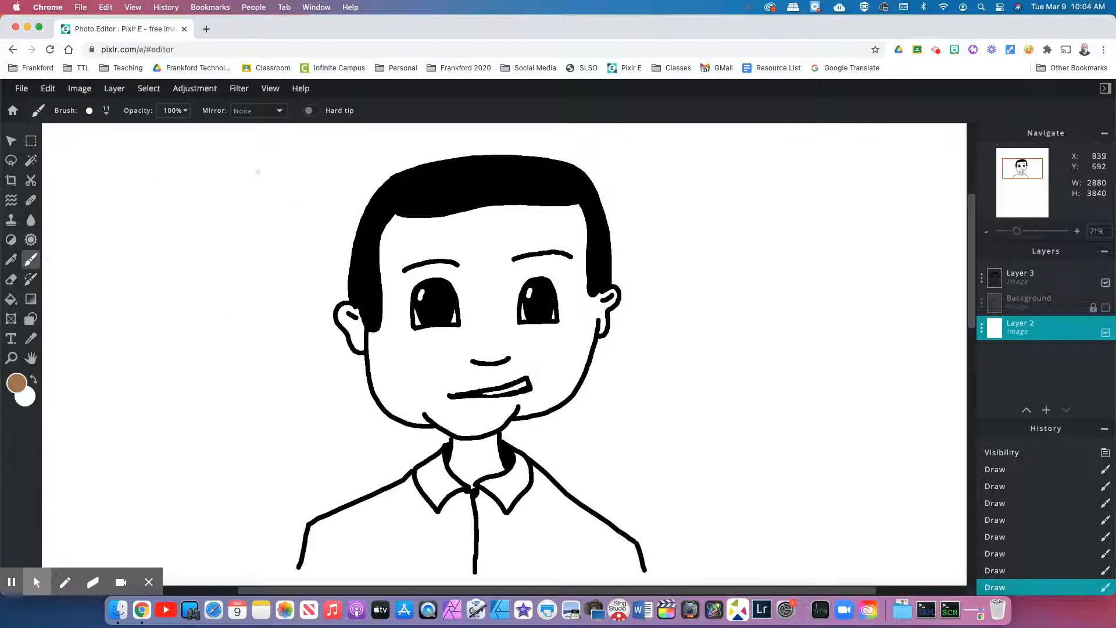
click(90, 111)
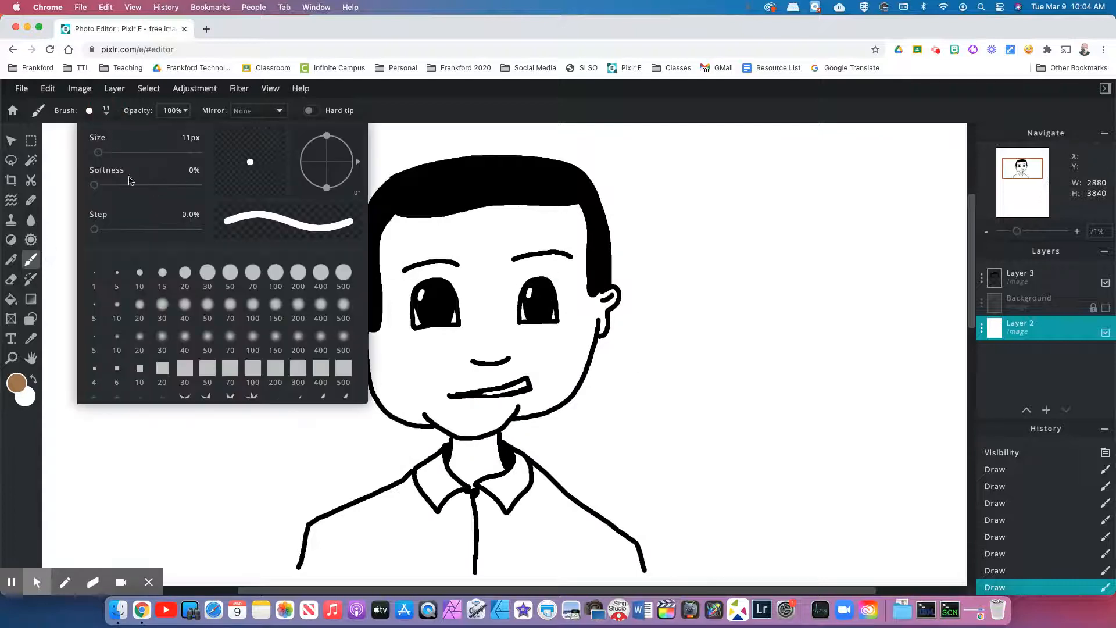
click(162, 272)
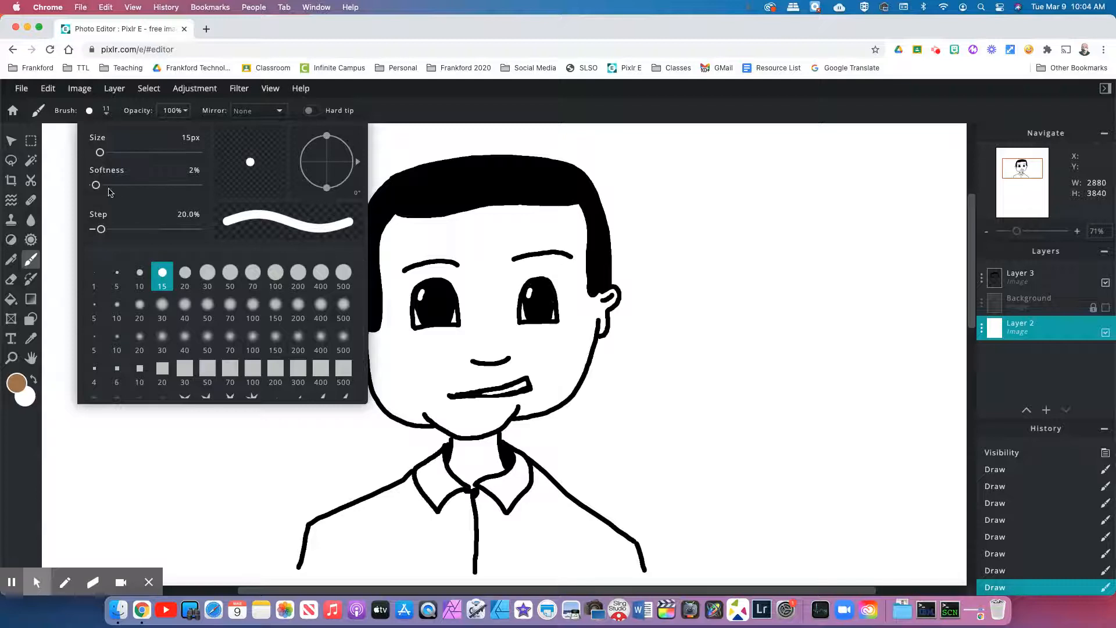
drag(96, 185, 94, 185)
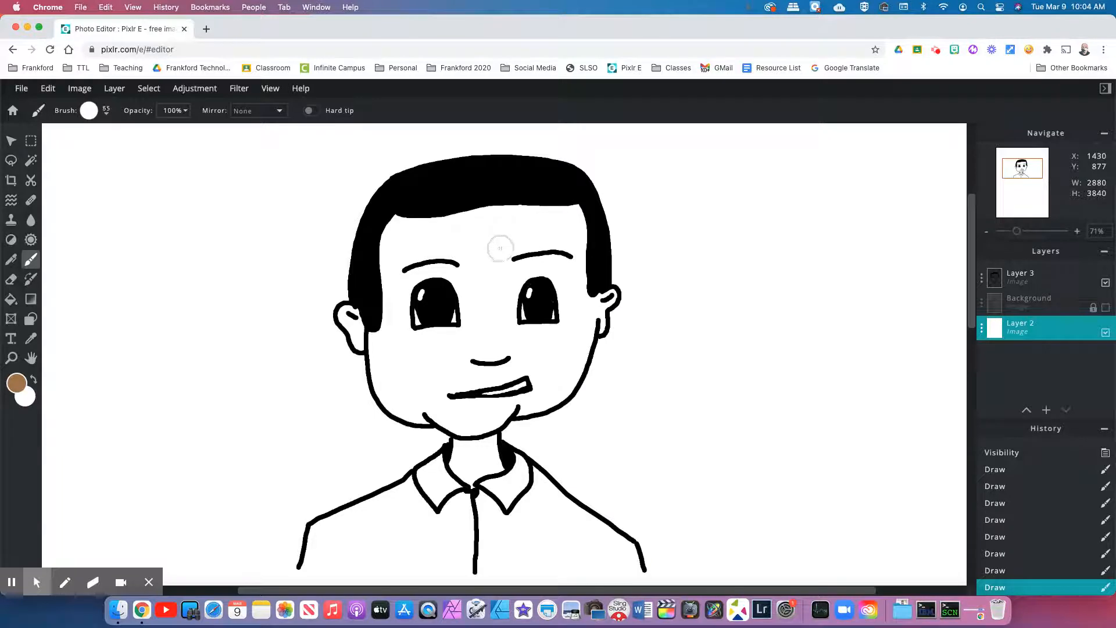
Add a new empty Layer 4 directly above Background, below the outline Layer 3.
click(1019, 277)
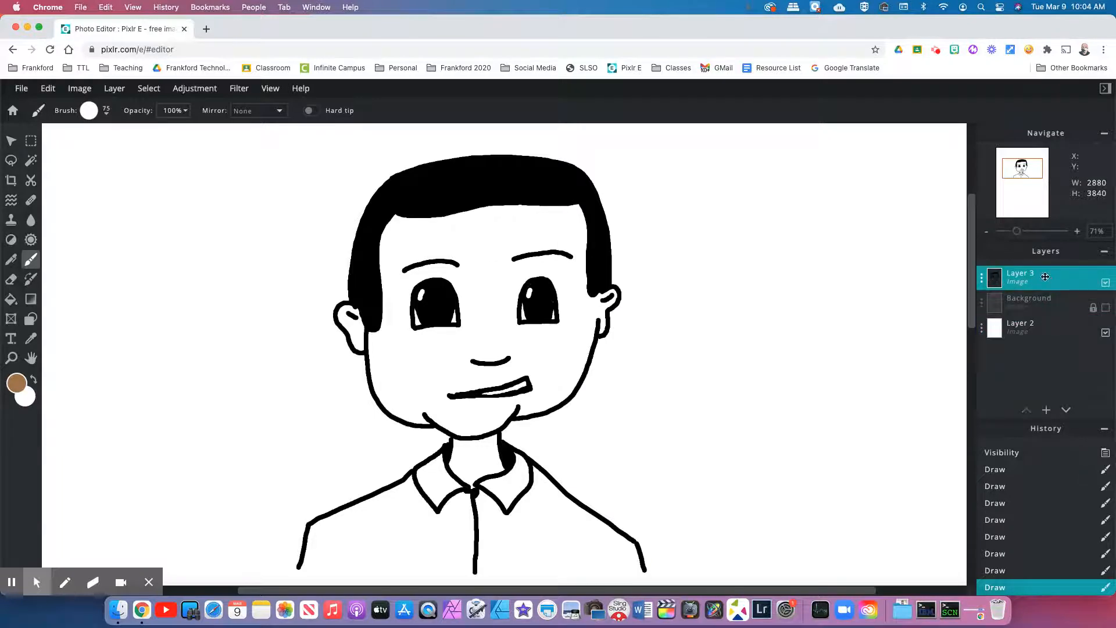
mouse_move(742, 290)
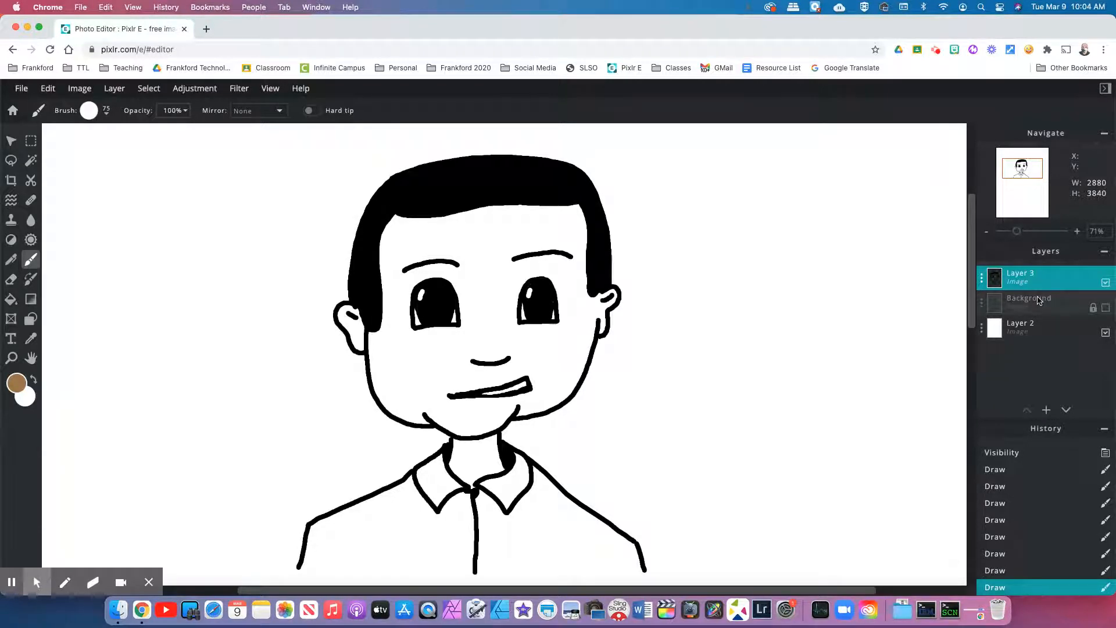
click(1029, 302)
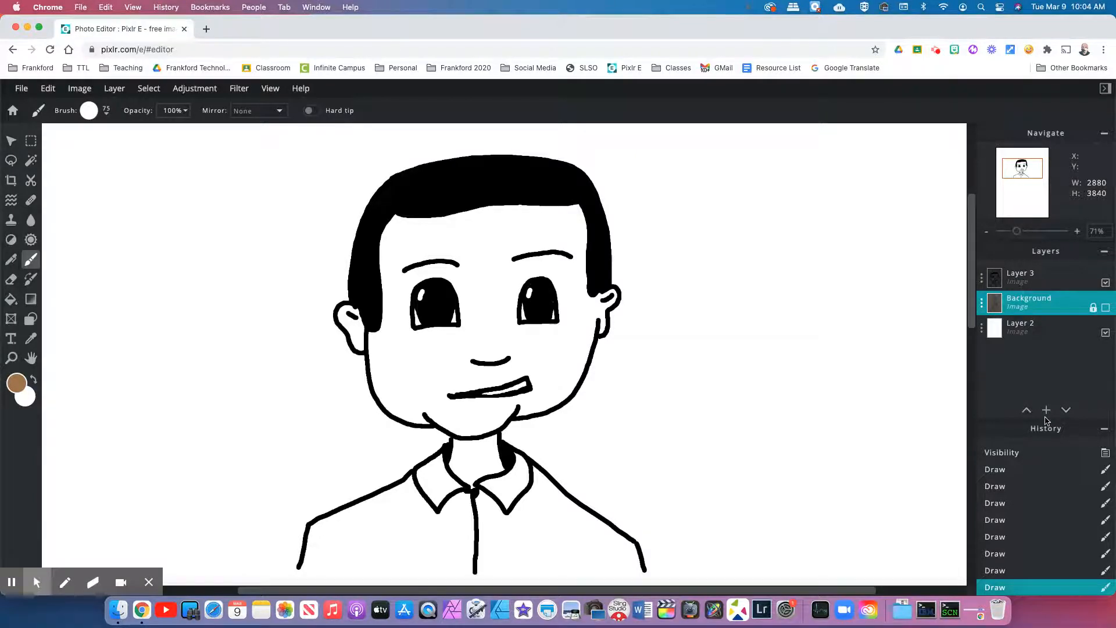
click(1044, 409)
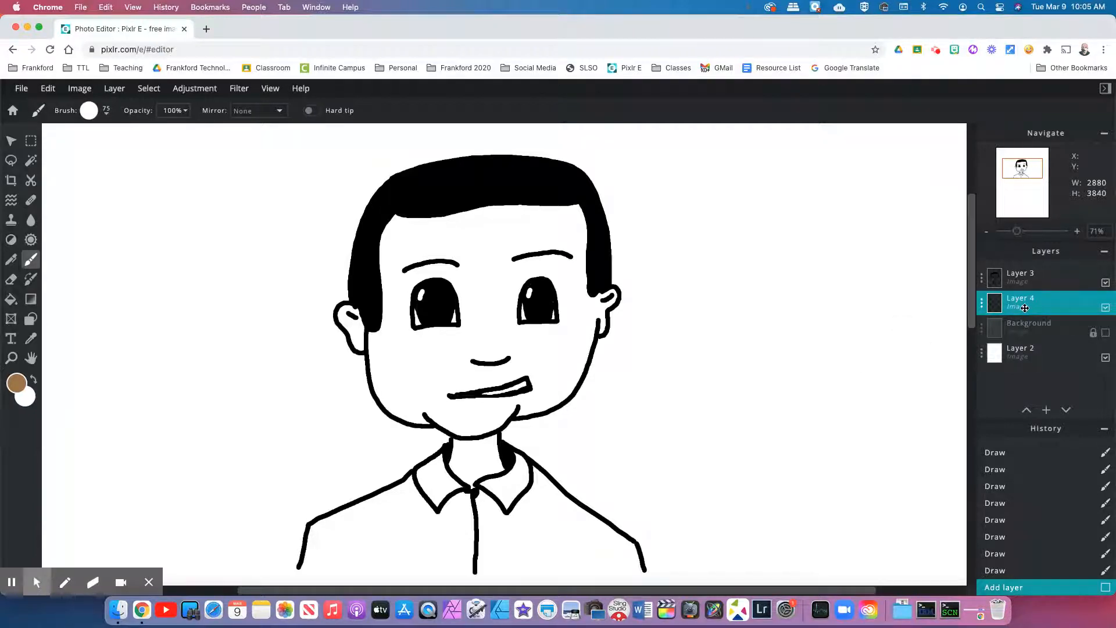
mouse_move(1046, 399)
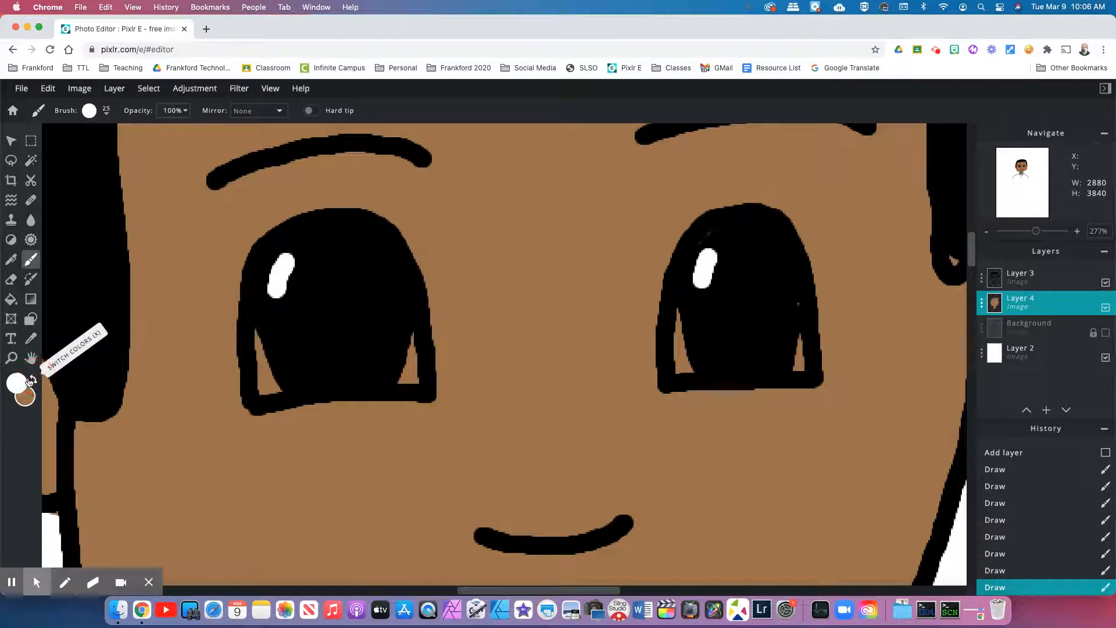
Activate outline Layer 3, adjust the brush and bring brown forward as paint colour.
click(1025, 276)
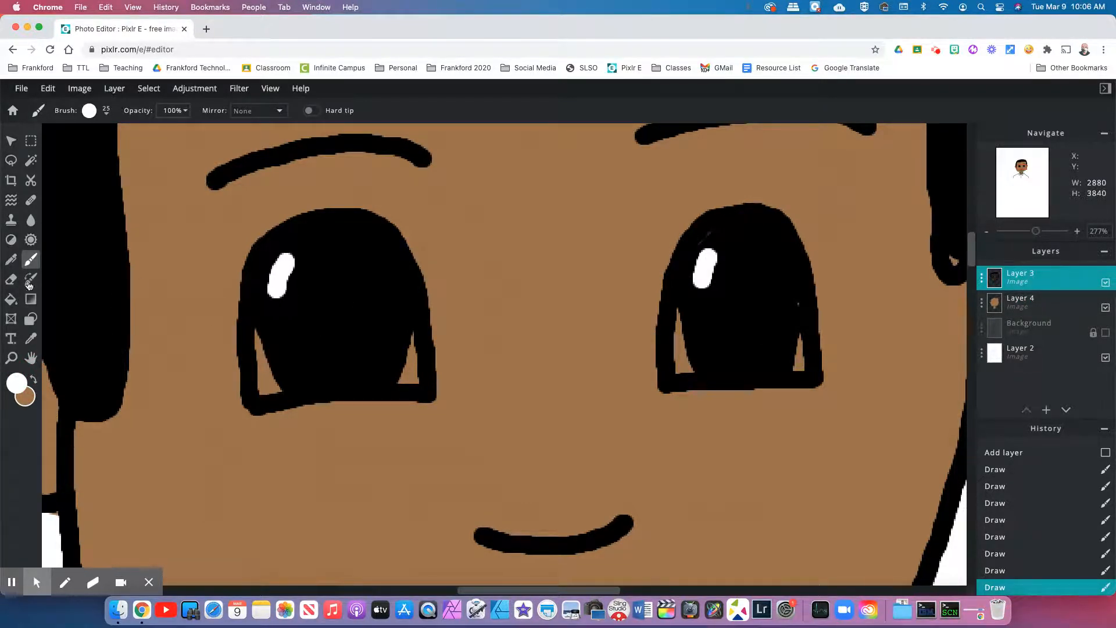
click(90, 110)
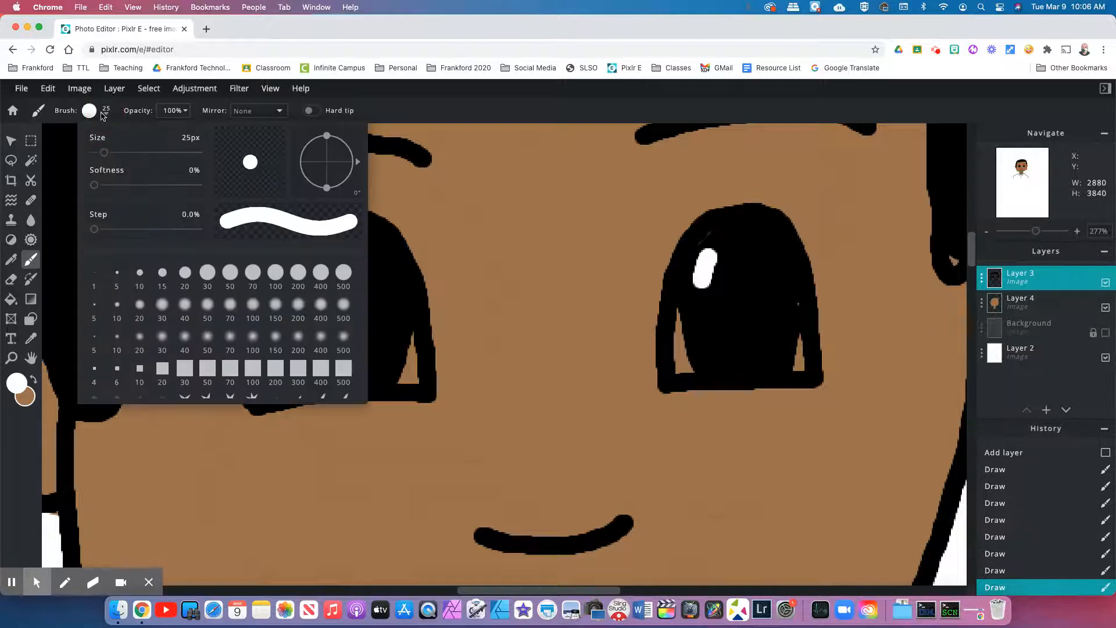
mouse_move(161, 208)
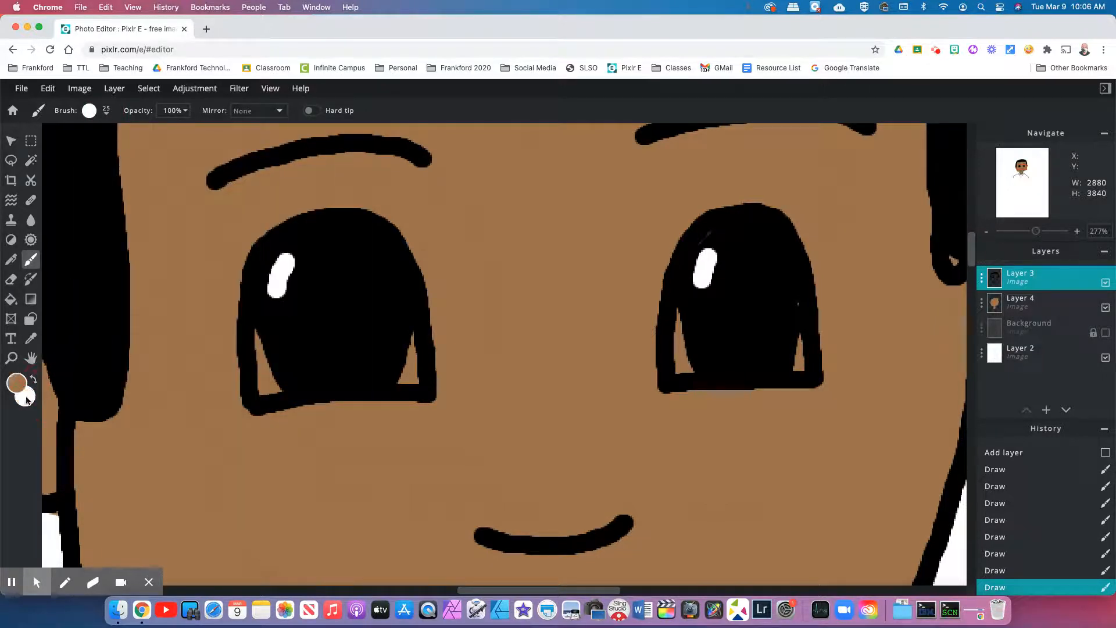
click(18, 382)
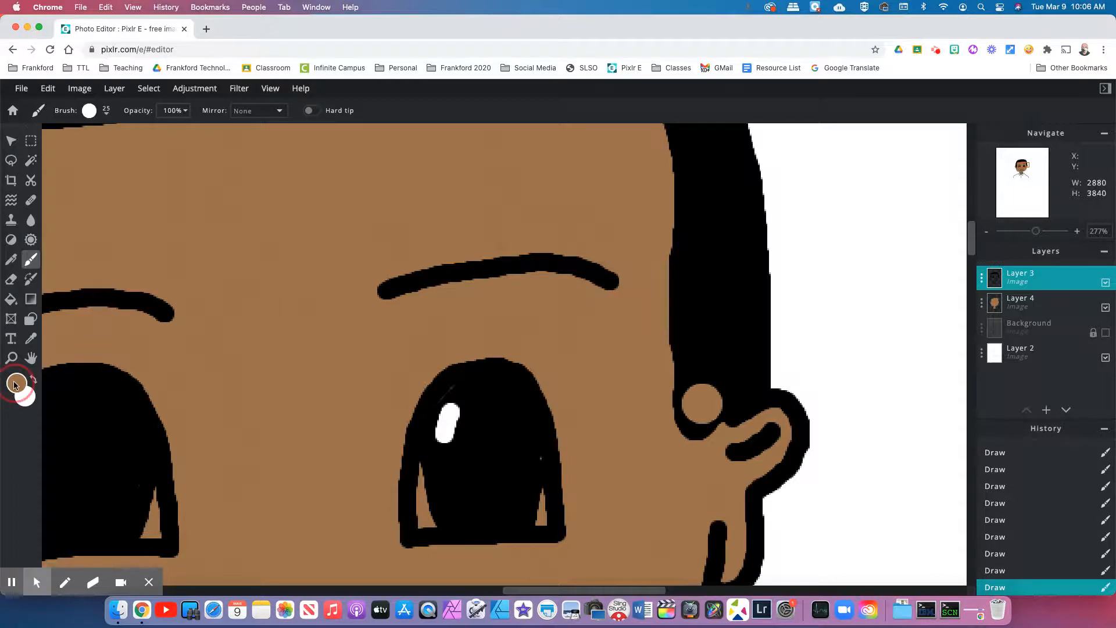
mouse_move(689, 239)
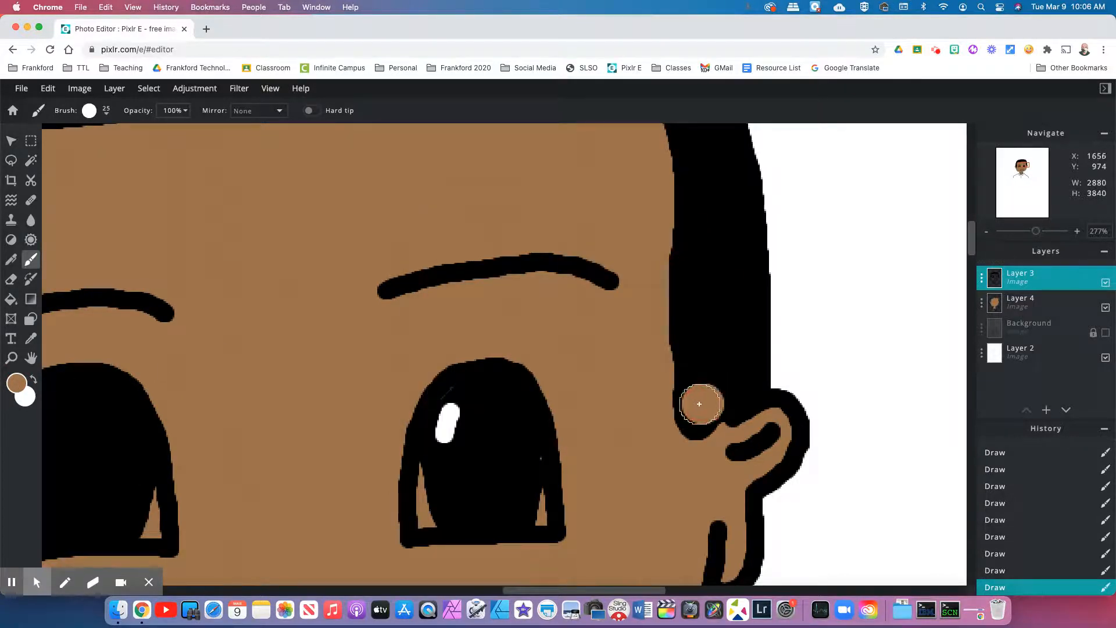
Set the paint colour to black for the ear touch-ups, then swap back to brown.
click(18, 382)
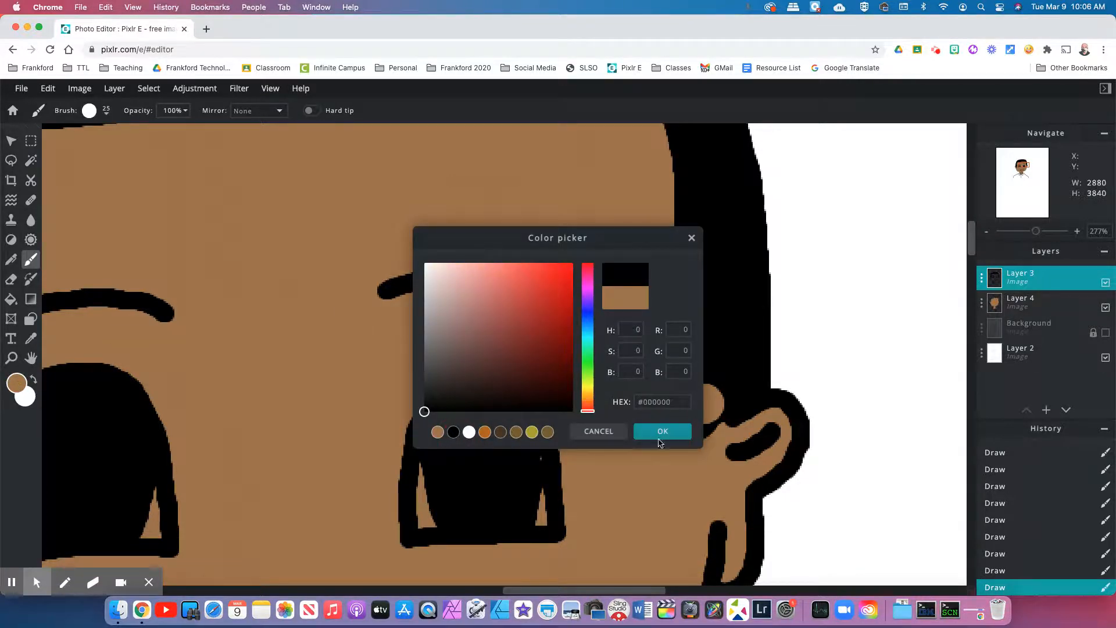
click(661, 430)
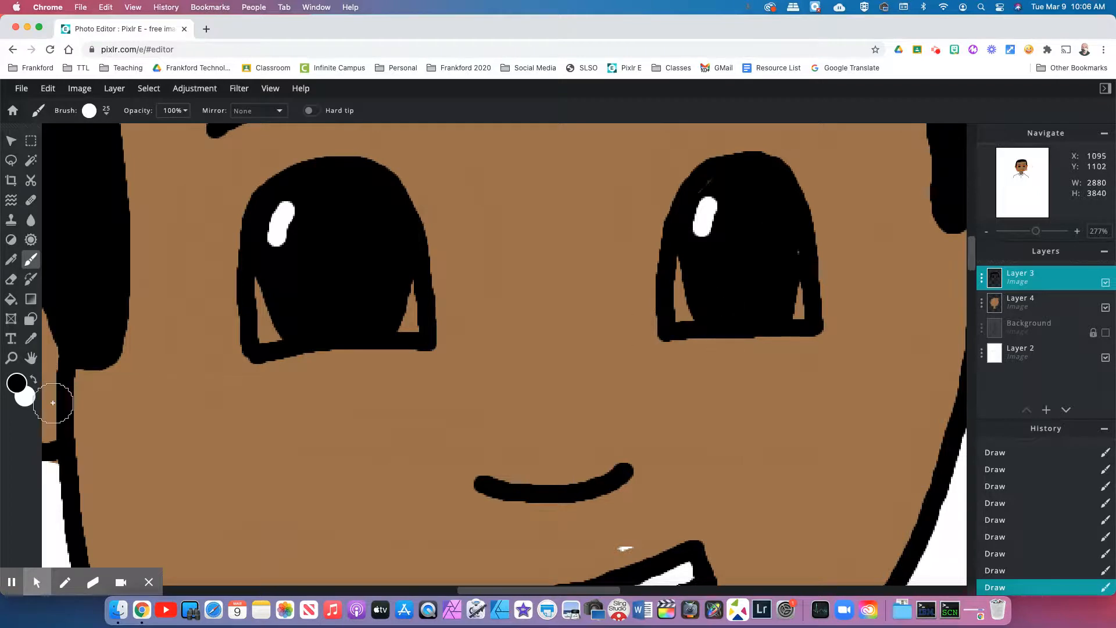
click(16, 382)
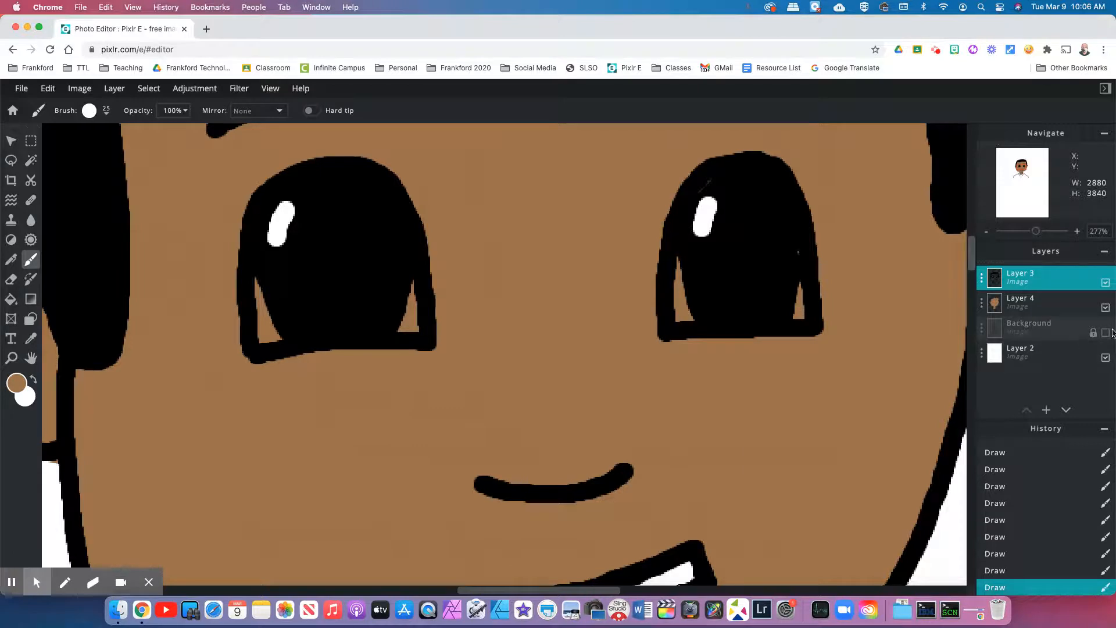
Add a new image Layer 5 above the skin Layer 4 for the brown neck colour.
click(1020, 301)
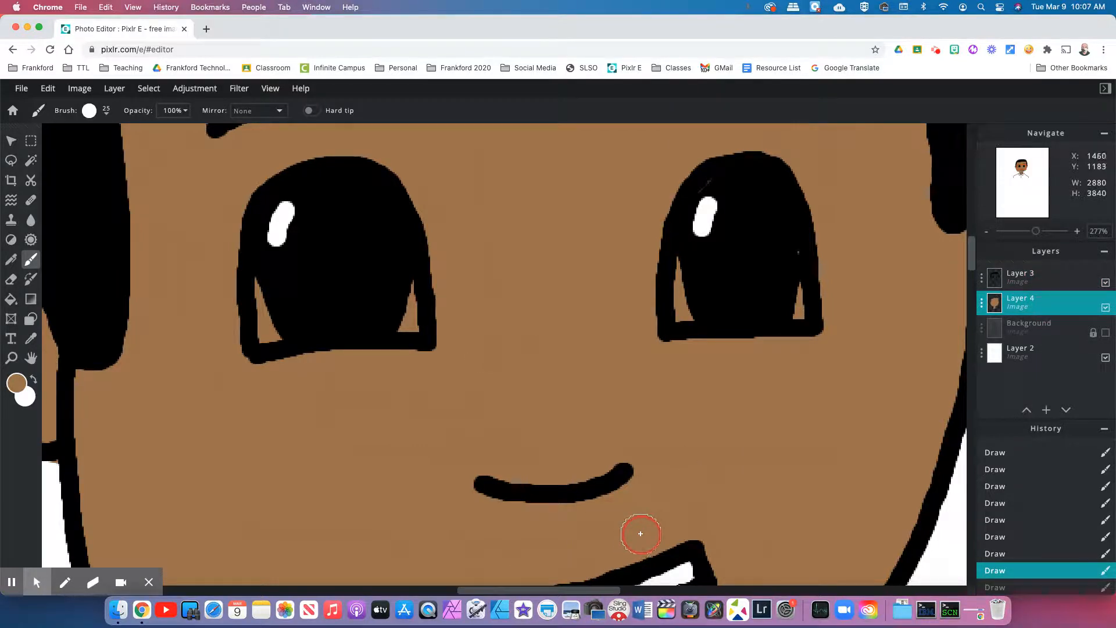
click(1045, 409)
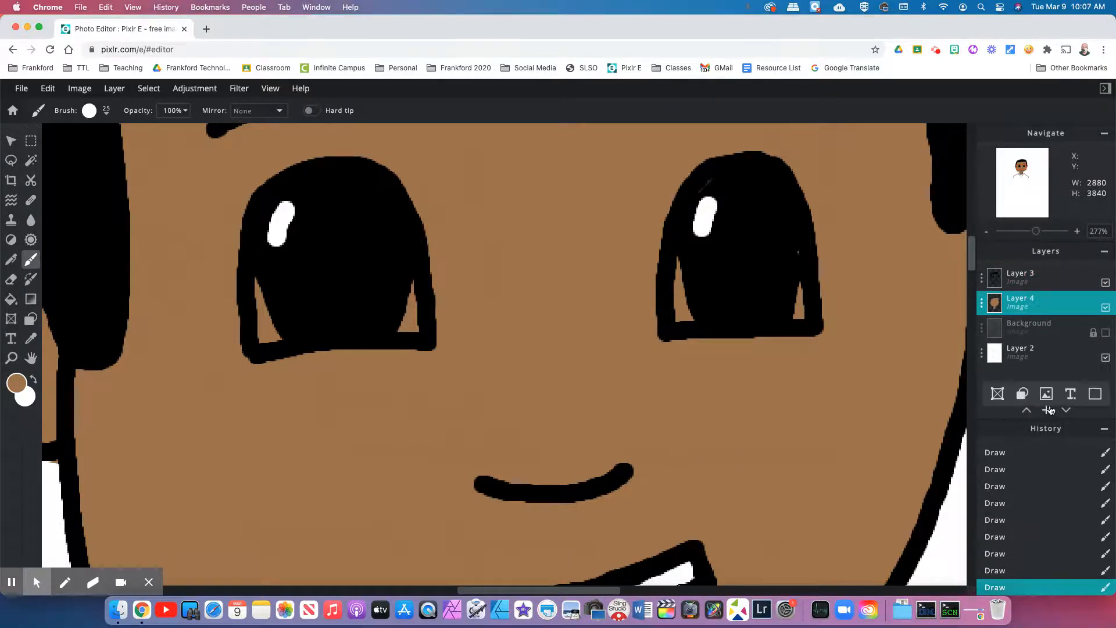
click(1046, 393)
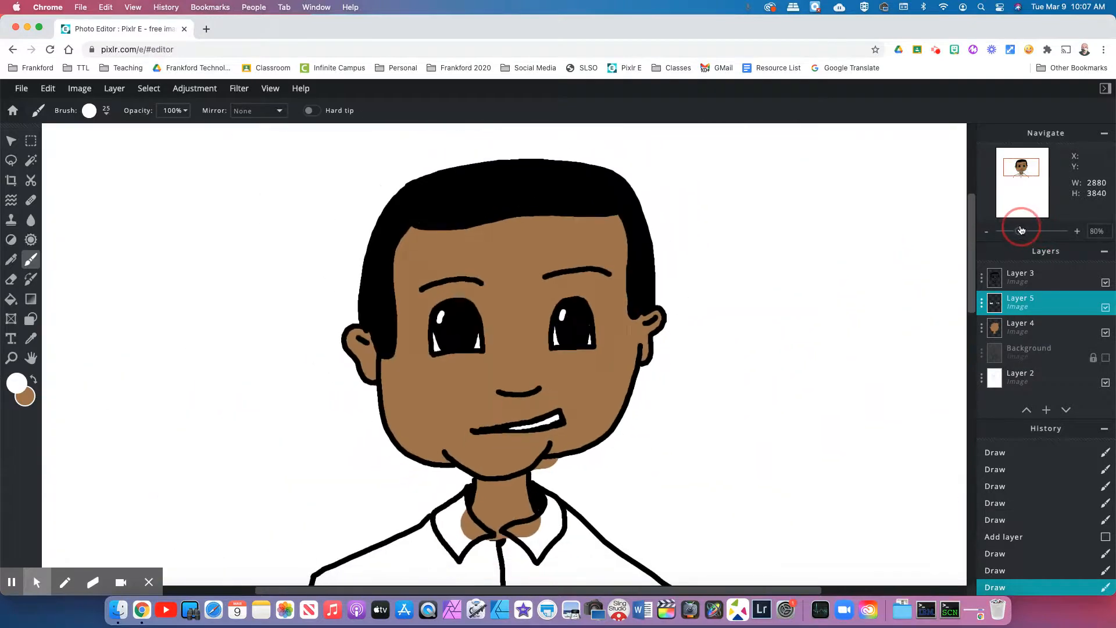
Zoom in on the neck and select skin Layer 4 for erasing stray brown.
click(987, 230)
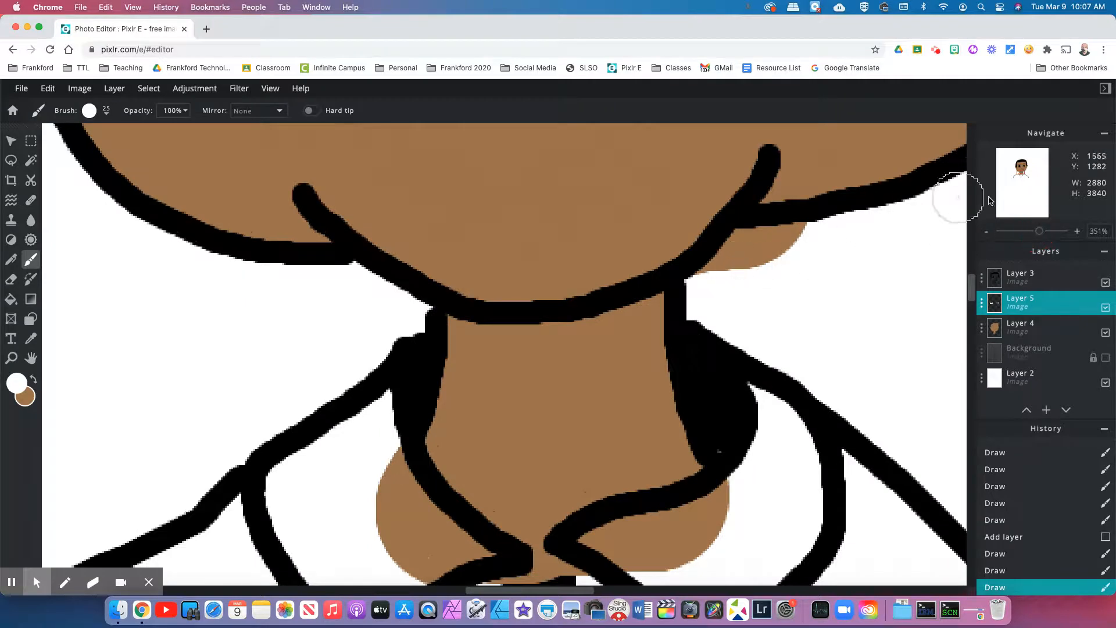
click(1019, 328)
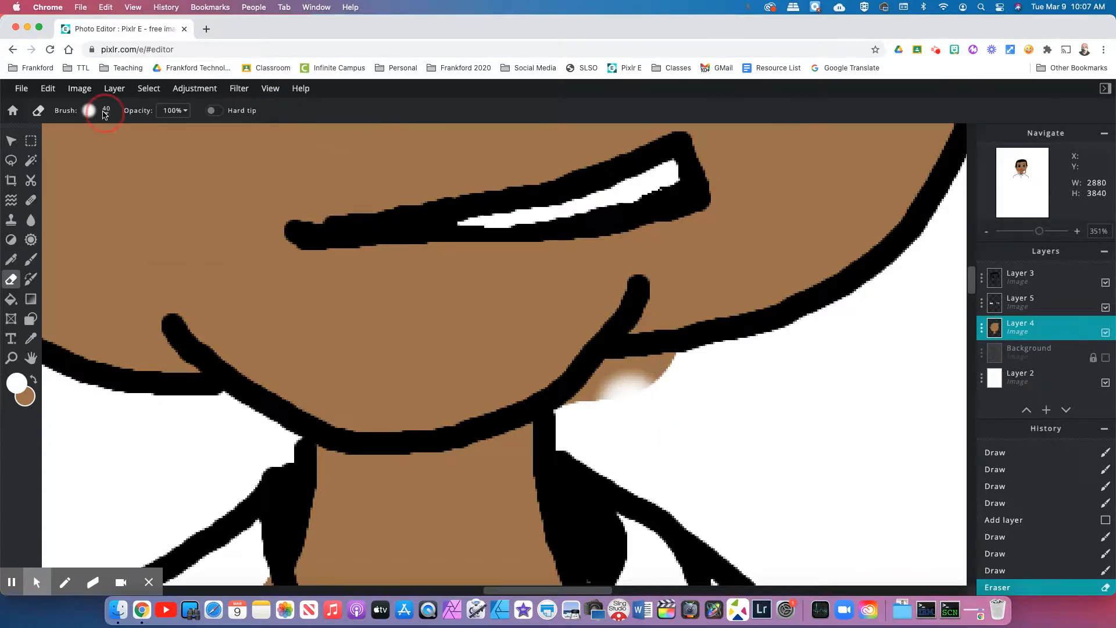
Size the Eraser, erase the brown spilled onto the shirt, then return to the Brush.
click(89, 110)
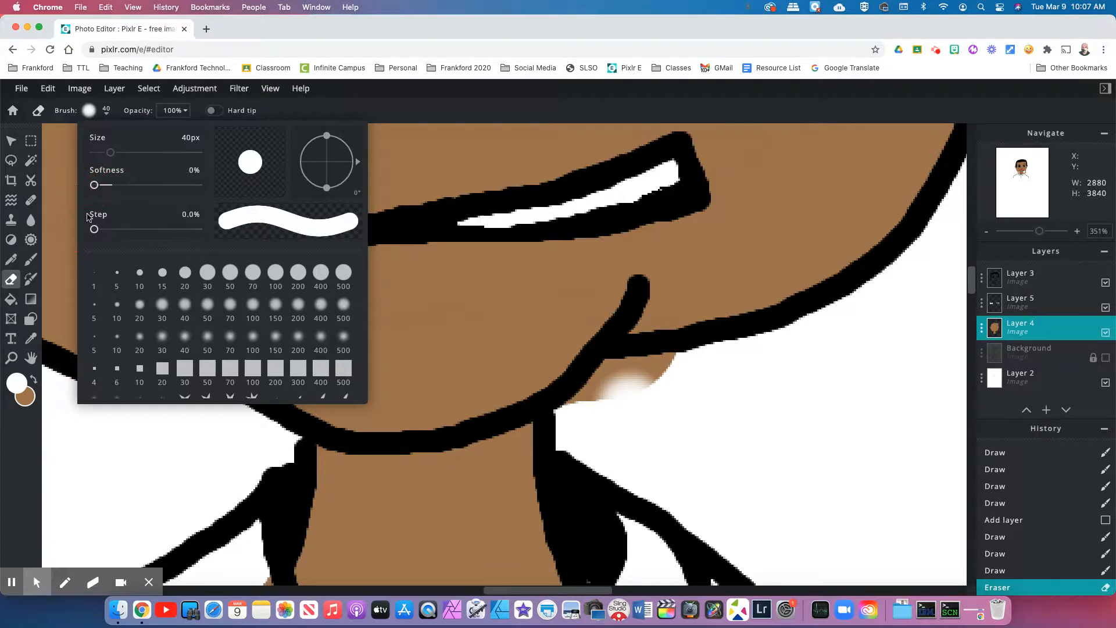
click(605, 295)
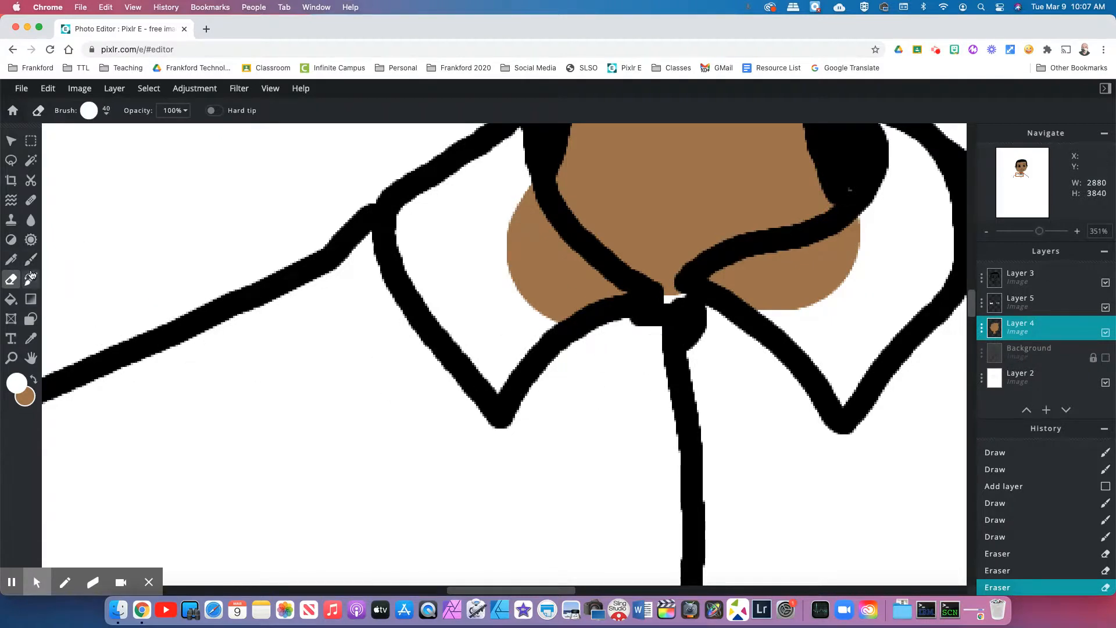
click(30, 260)
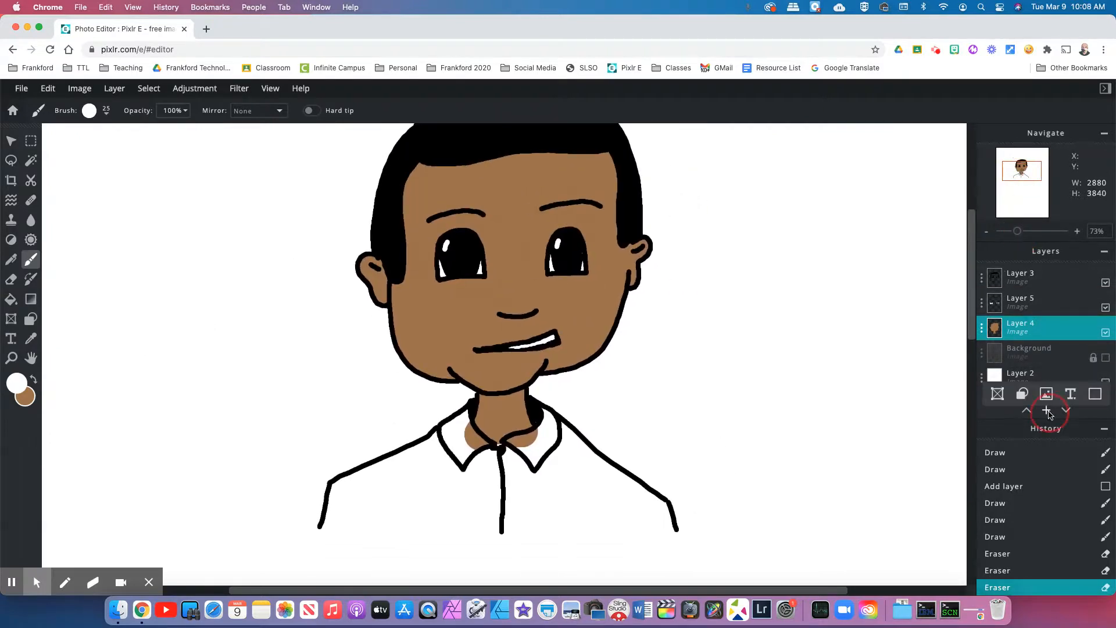
Add Layer 6 and choose red as the paint colour for the shirt.
click(1045, 410)
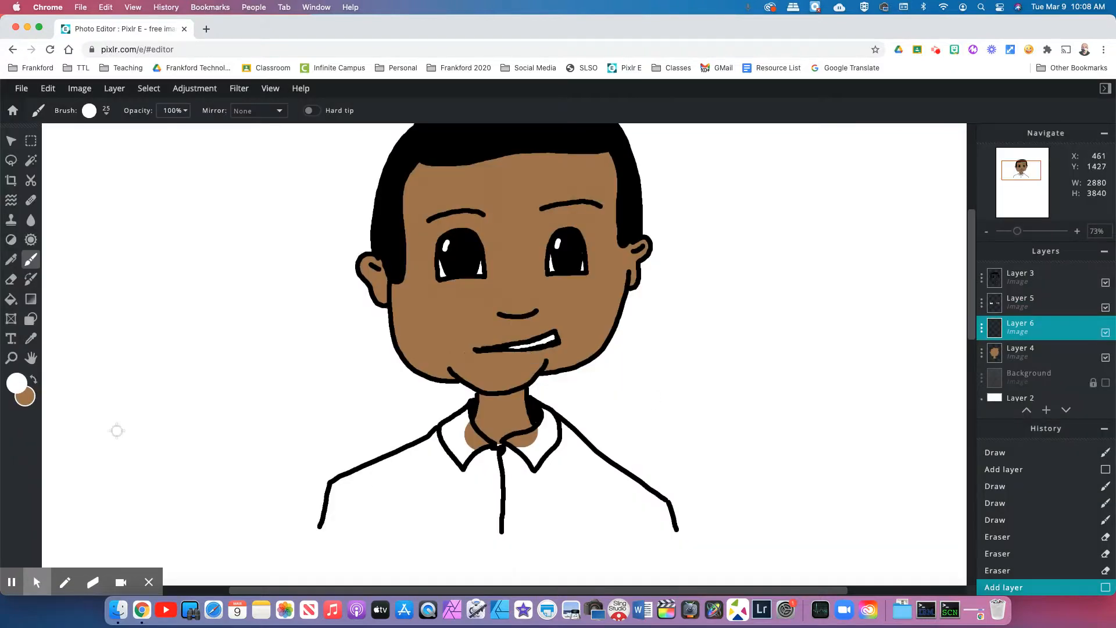
click(16, 382)
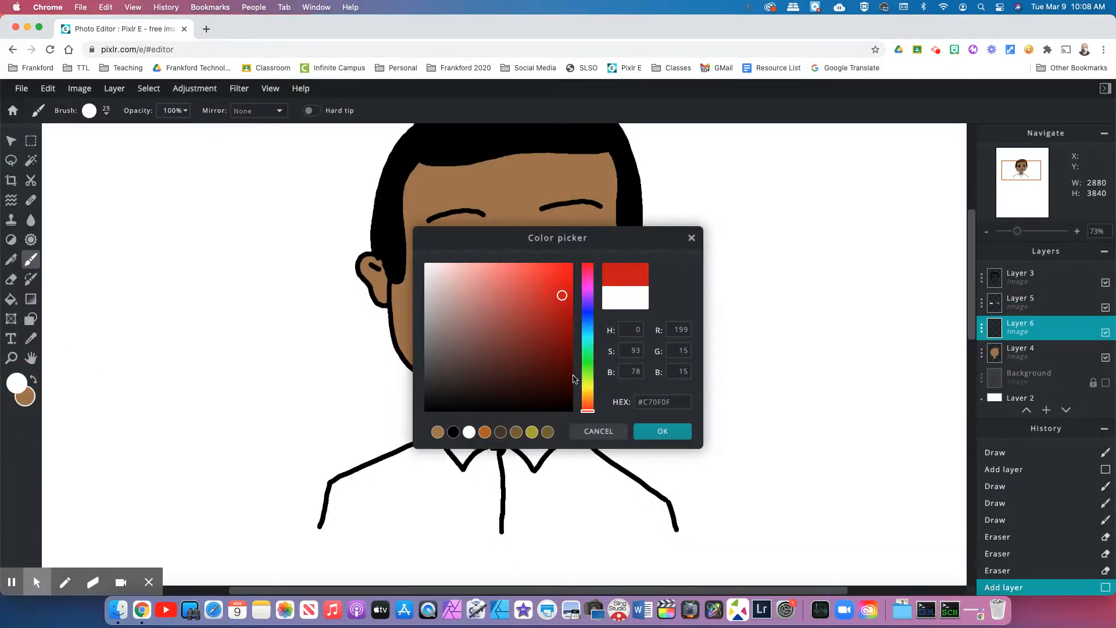
click(660, 430)
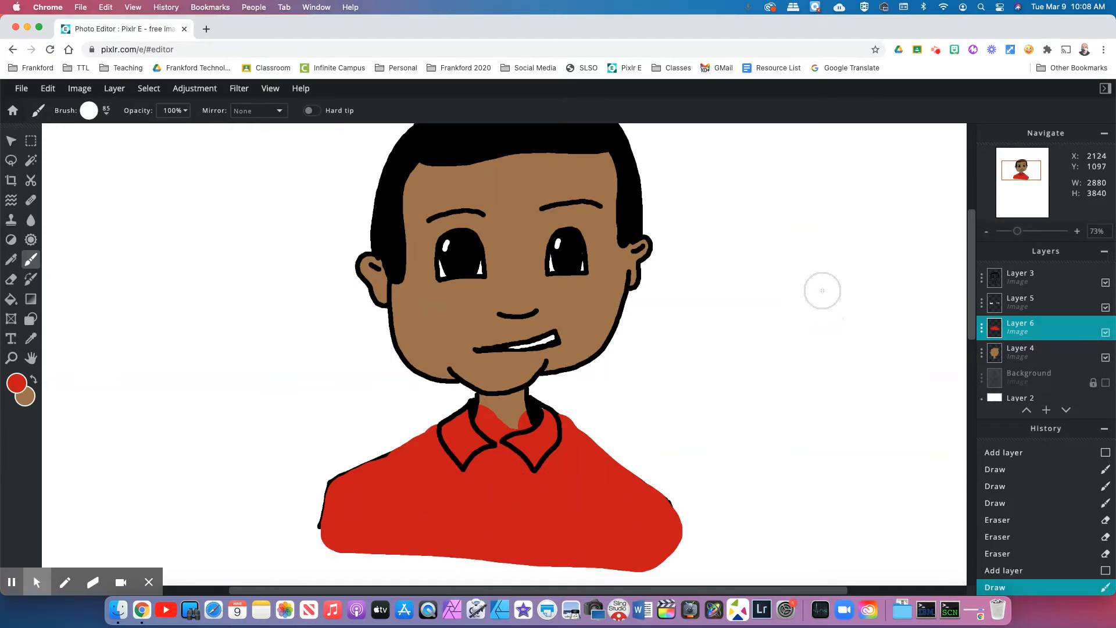
mouse_move(878, 207)
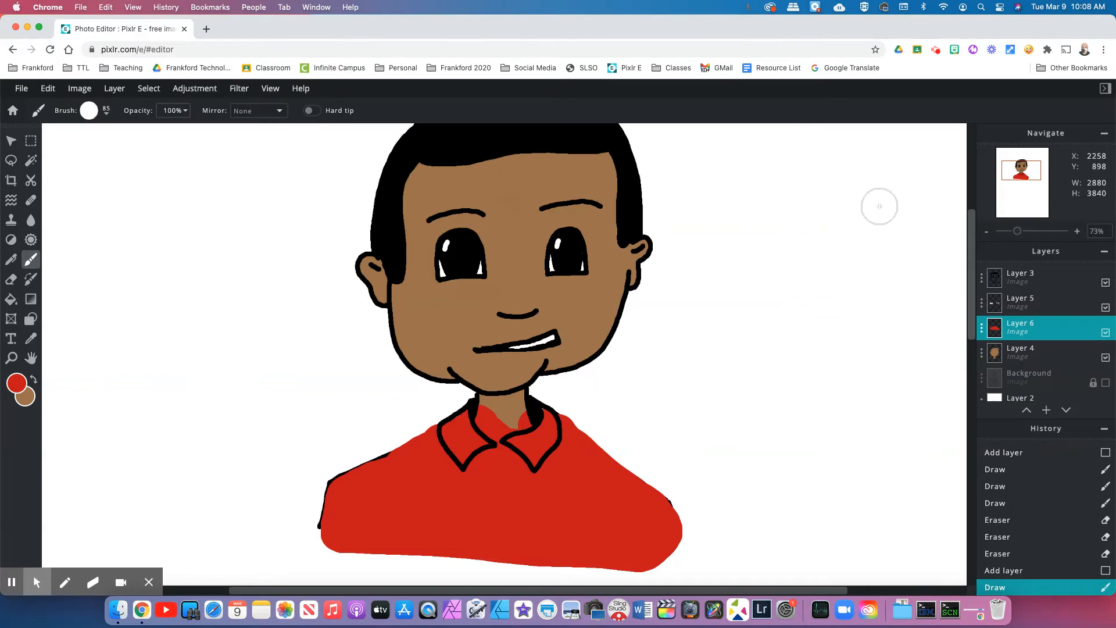
mouse_move(910, 179)
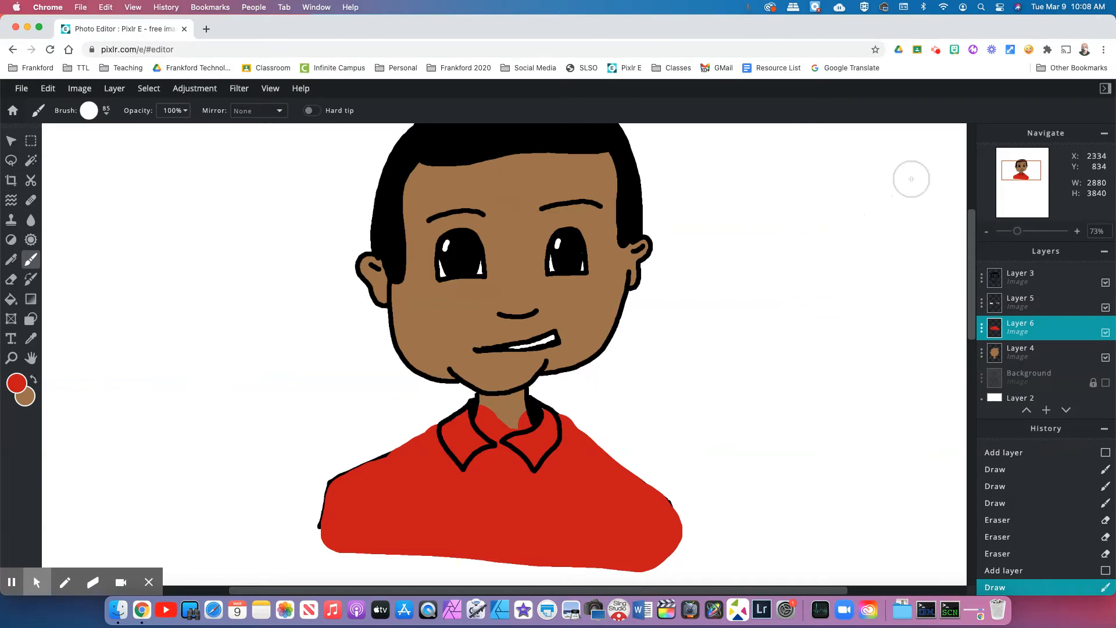